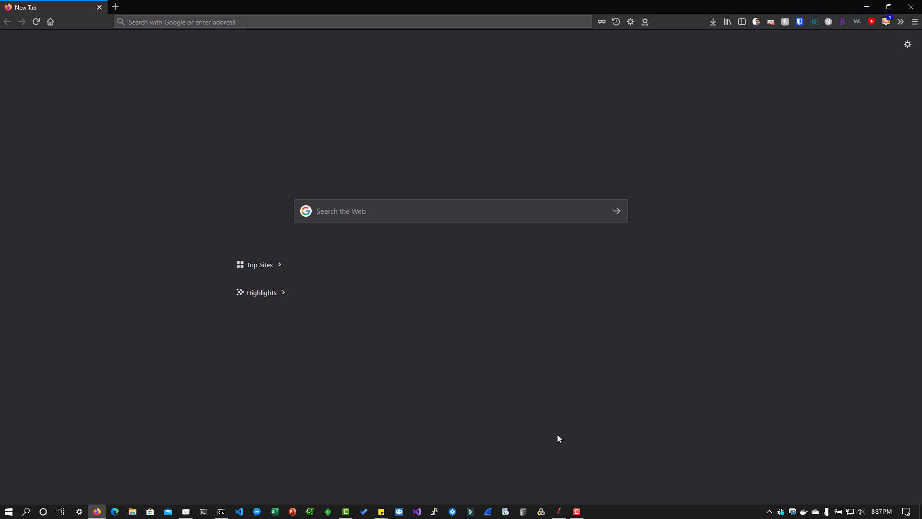
mouse_move(351, 318)
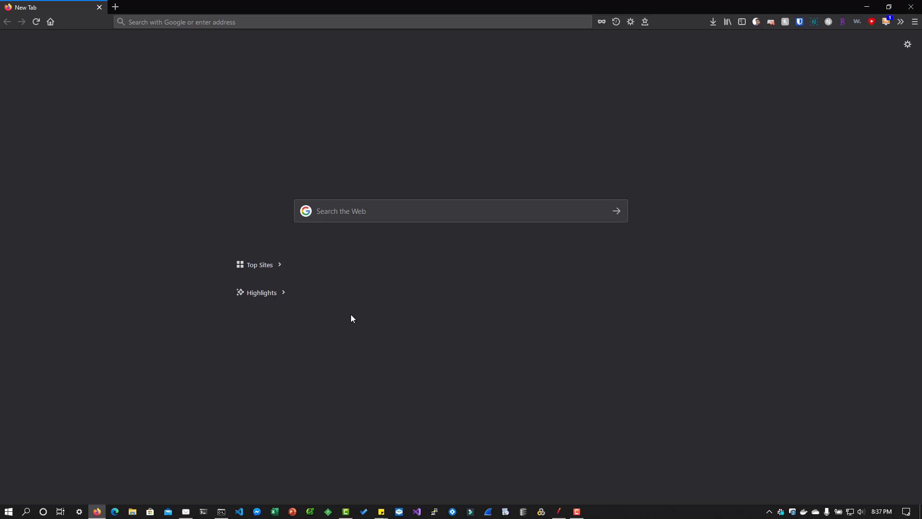
Open Firefox developer tools and load the demo.perftractor.xyz OpenCart store
right_click(351, 318)
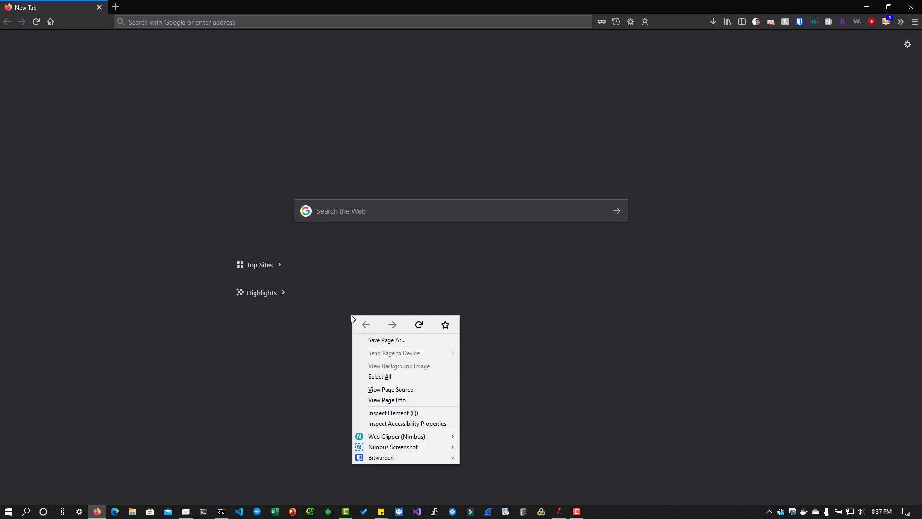
click(388, 412)
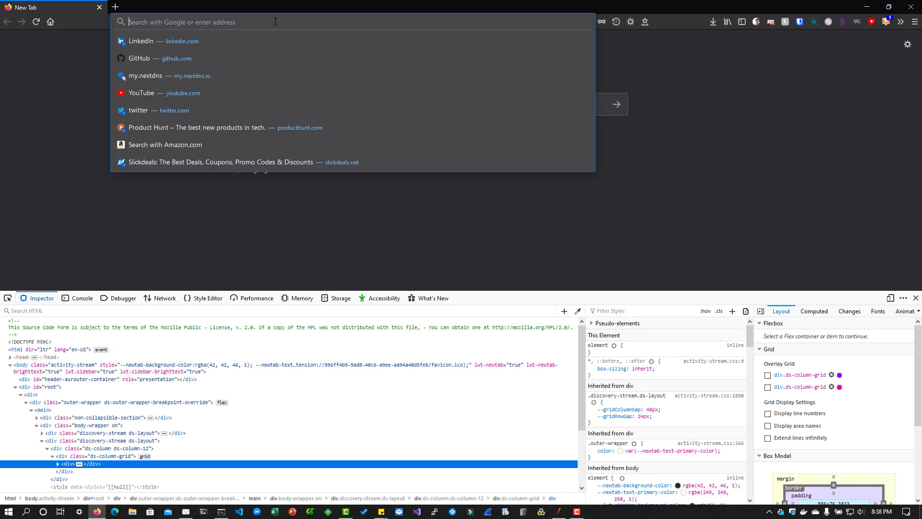
text(den)
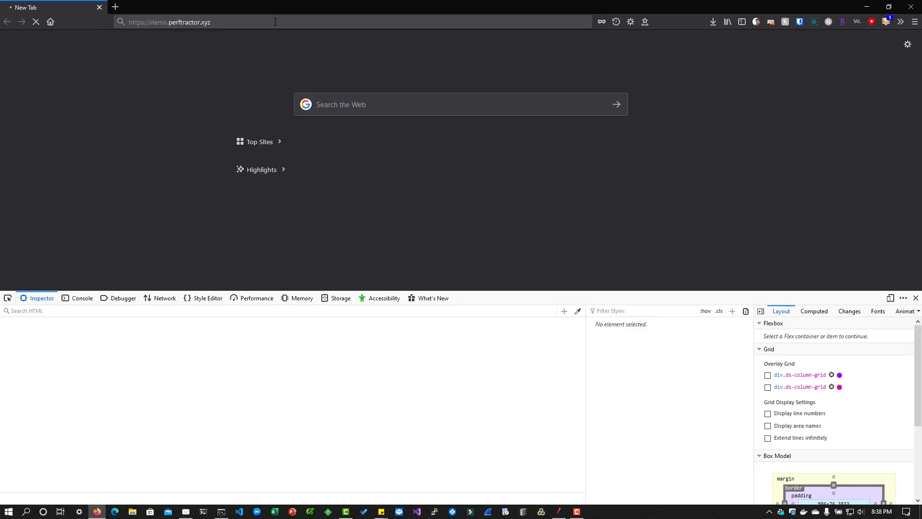
key(Return)
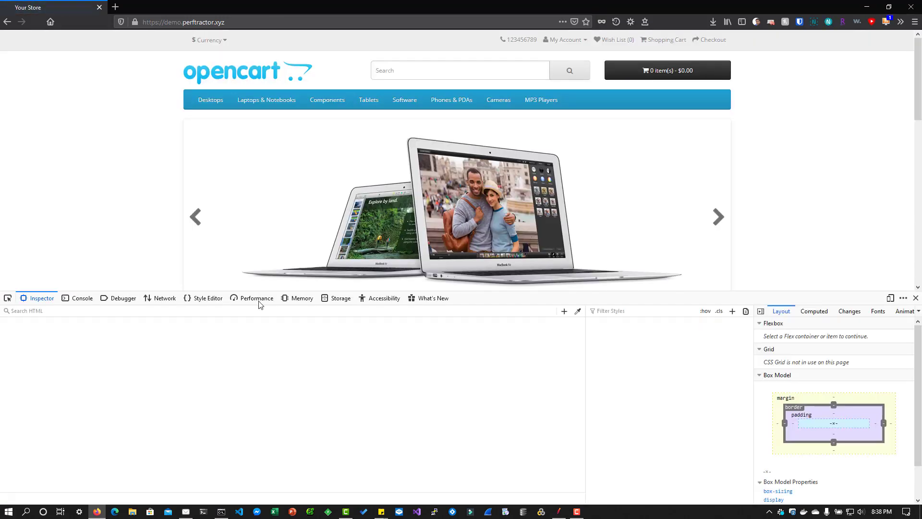
Show the Network panel and reload the store home page to capture its ~30 requests
click(164, 297)
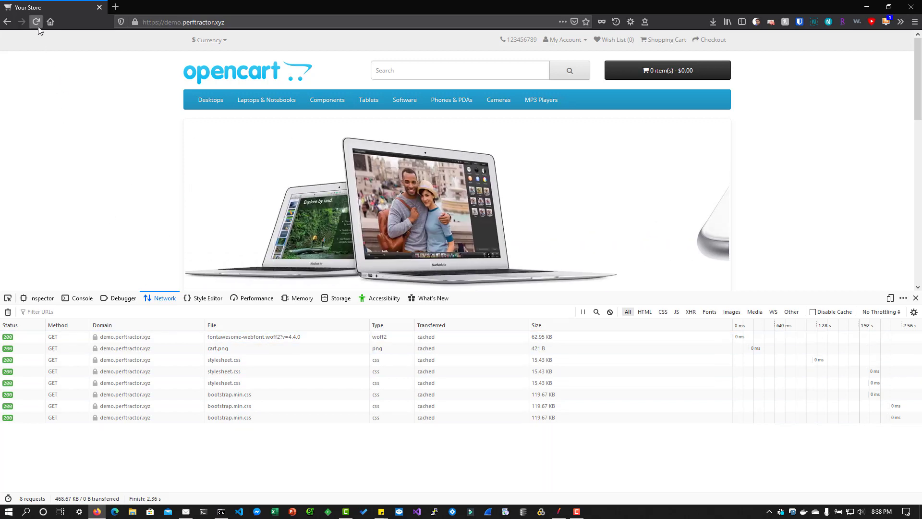
mouse_move(36, 22)
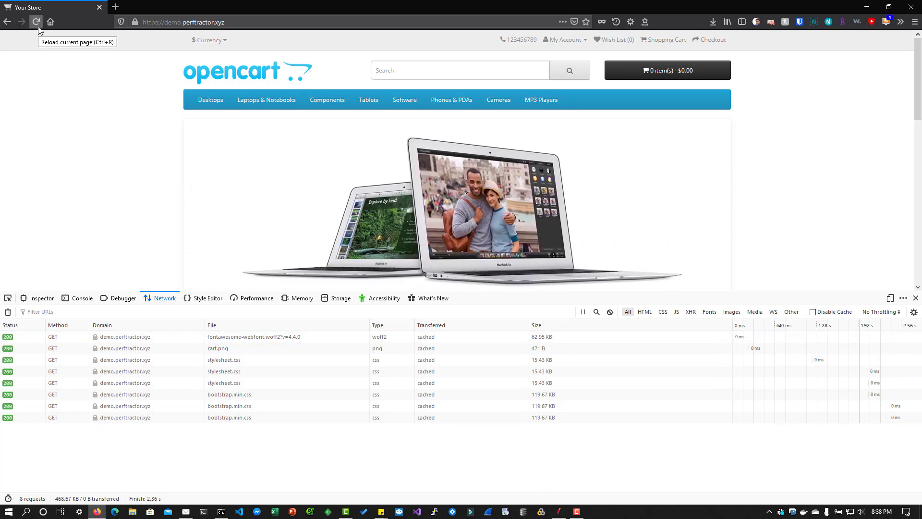
click(36, 22)
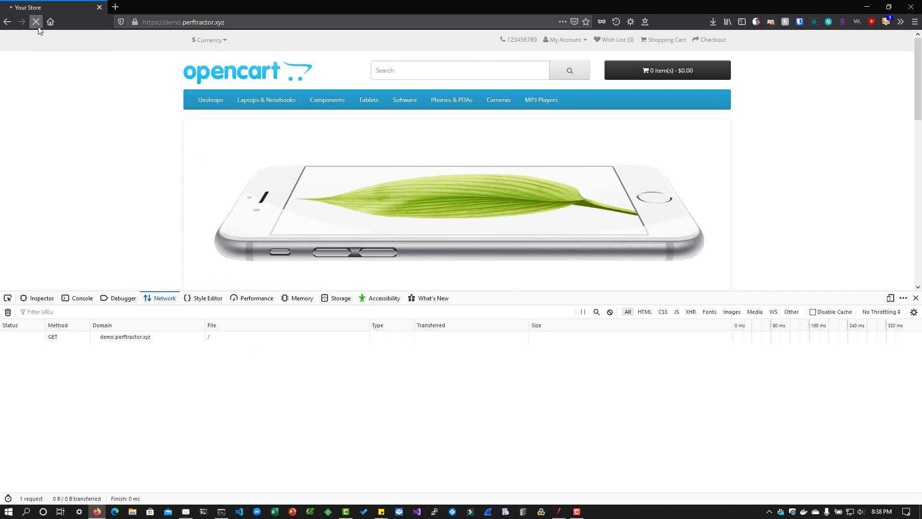
click(36, 22)
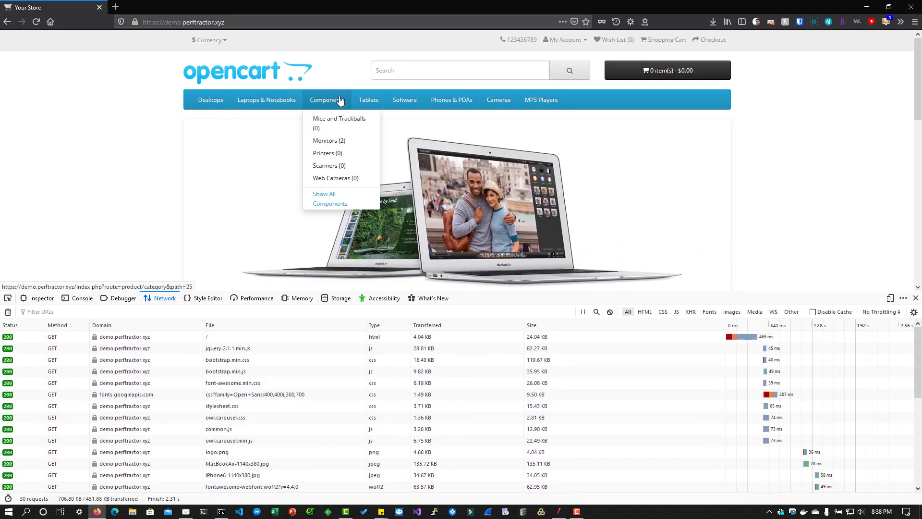
Open the Mice and Trackballs category page and check its 13 mostly cached requests
click(339, 123)
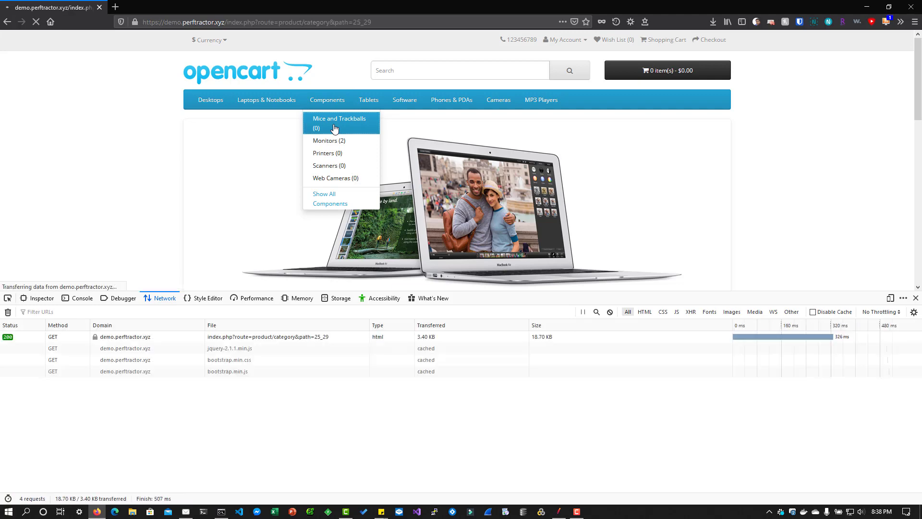
click(339, 123)
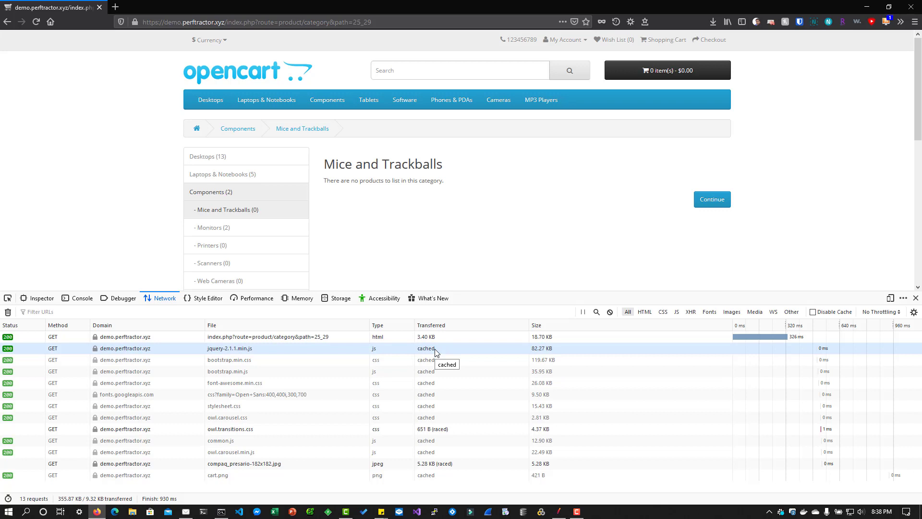
mouse_move(438, 393)
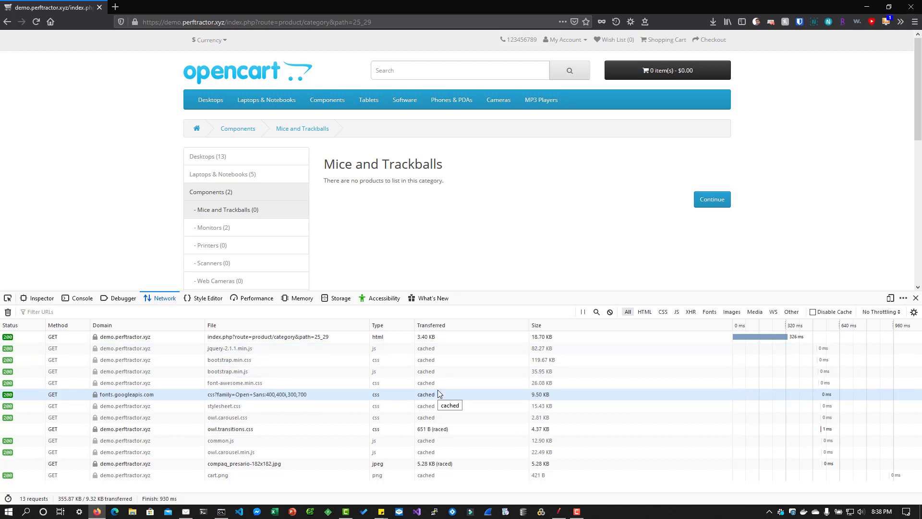
mouse_move(310, 359)
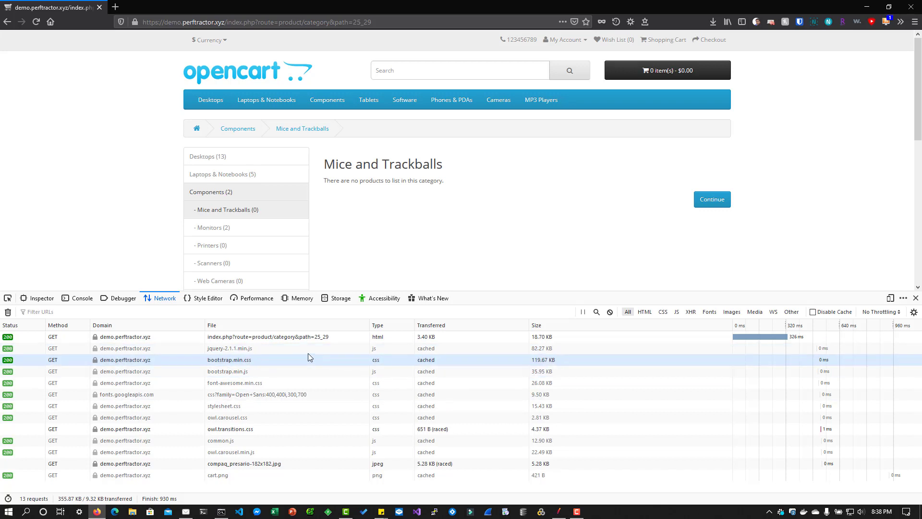
mouse_move(269, 372)
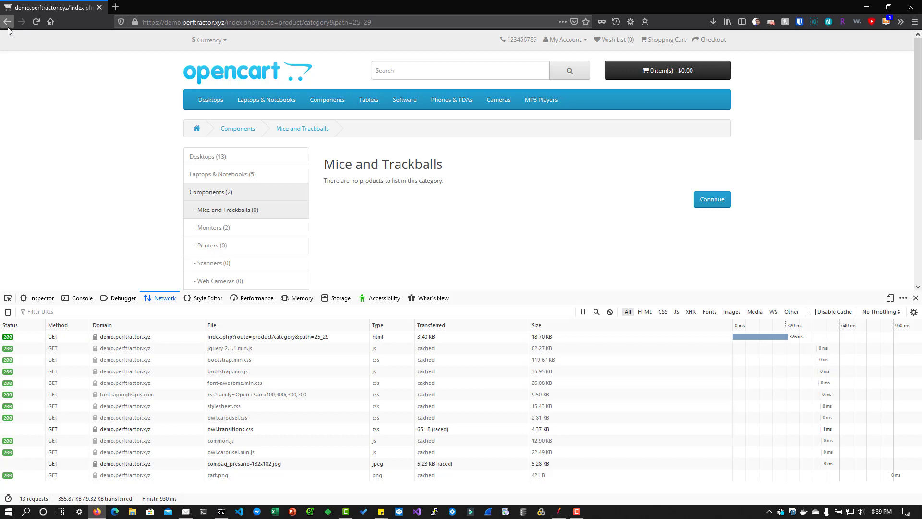
Go back to the store home page and show the '/' request's headers
click(8, 312)
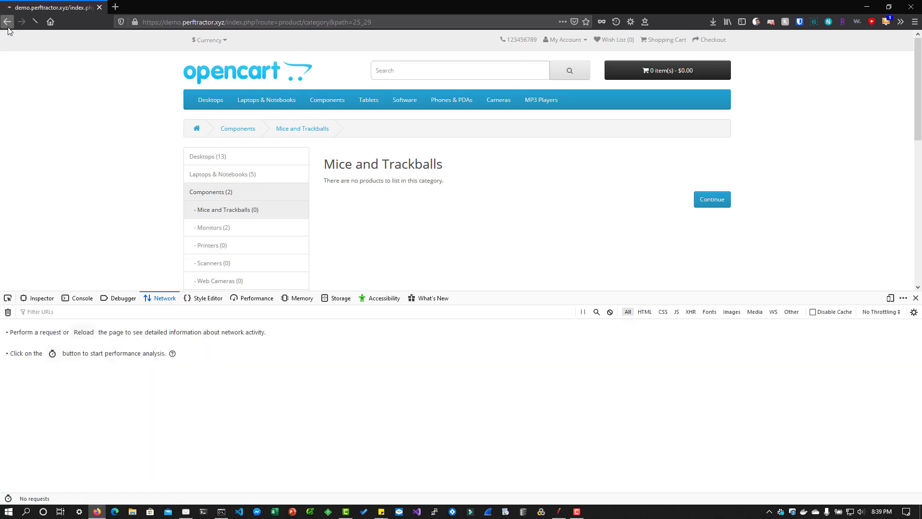
click(7, 22)
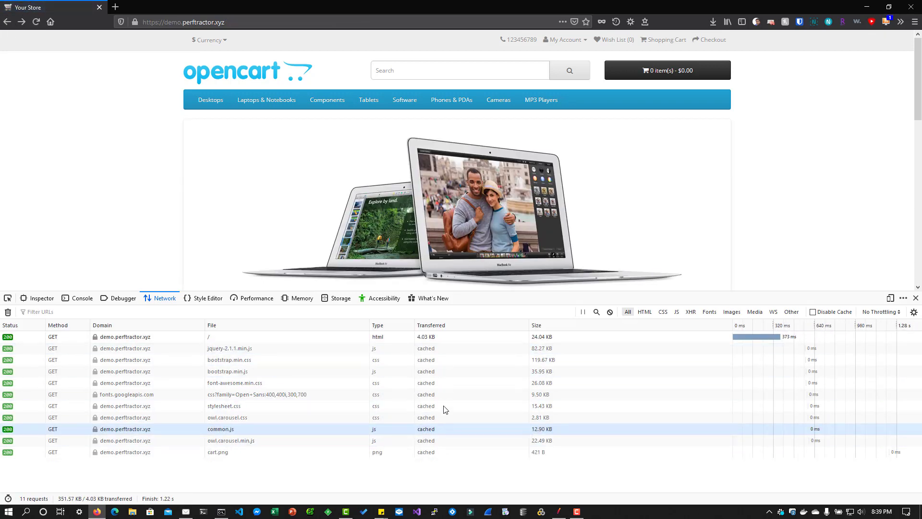
click(230, 348)
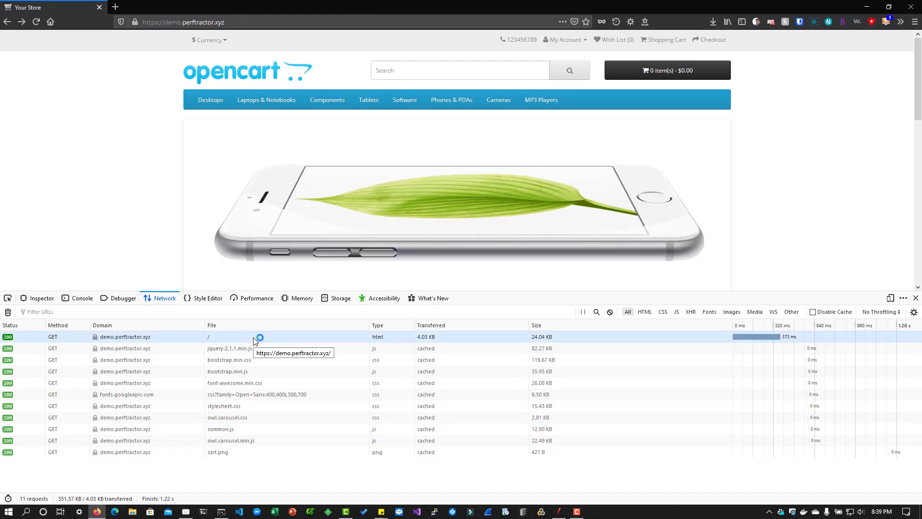
click(208, 337)
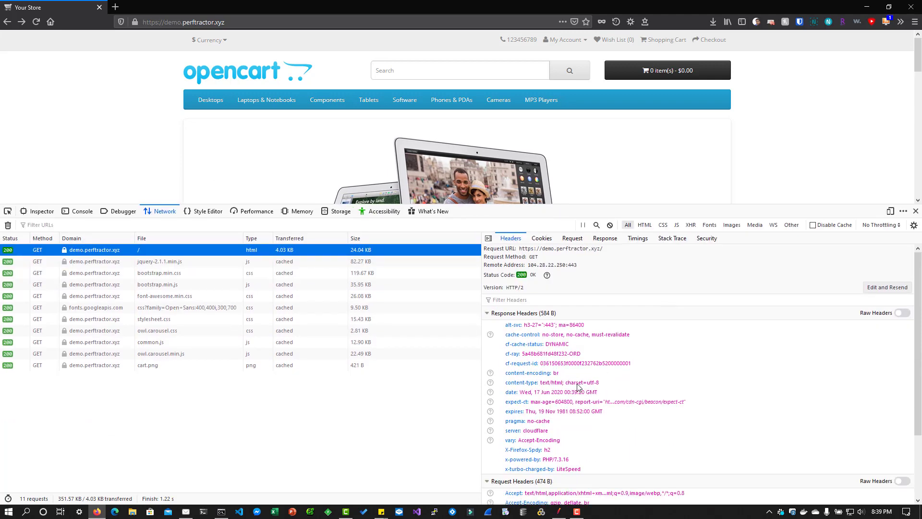
Show the jquery-2.1.1.min.js headers: cache HIT, public max-age 604800
scroll(down, 3)
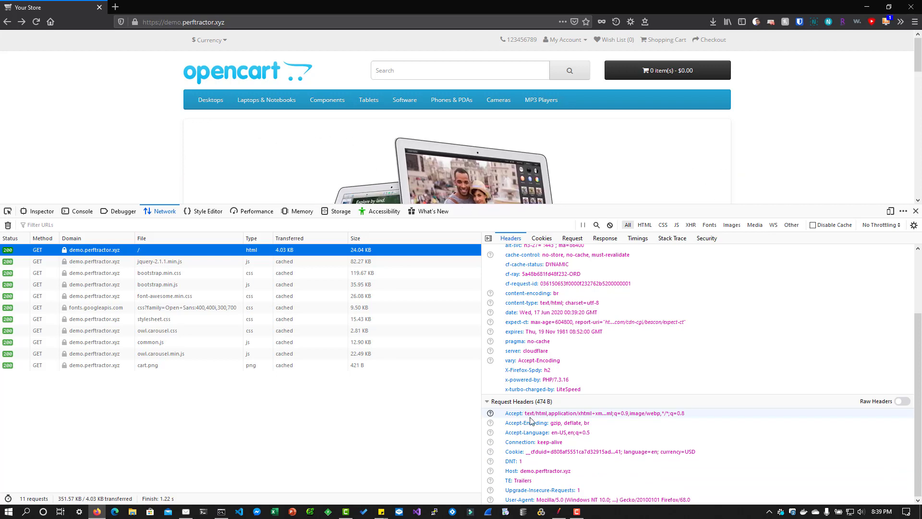
click(159, 261)
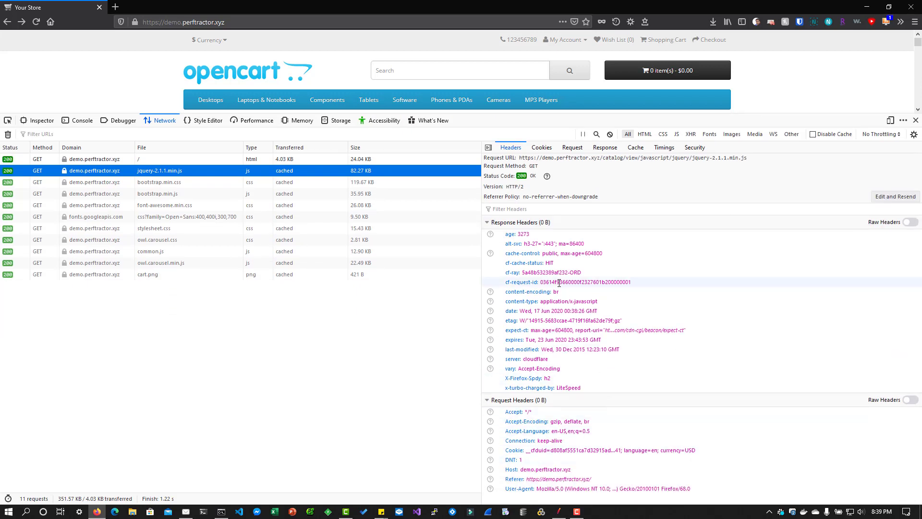
mouse_move(505, 343)
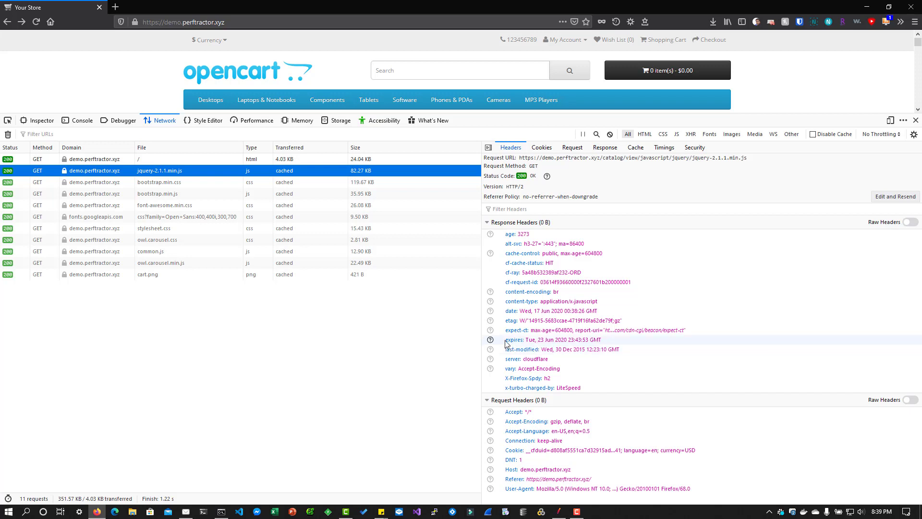
mouse_move(522, 357)
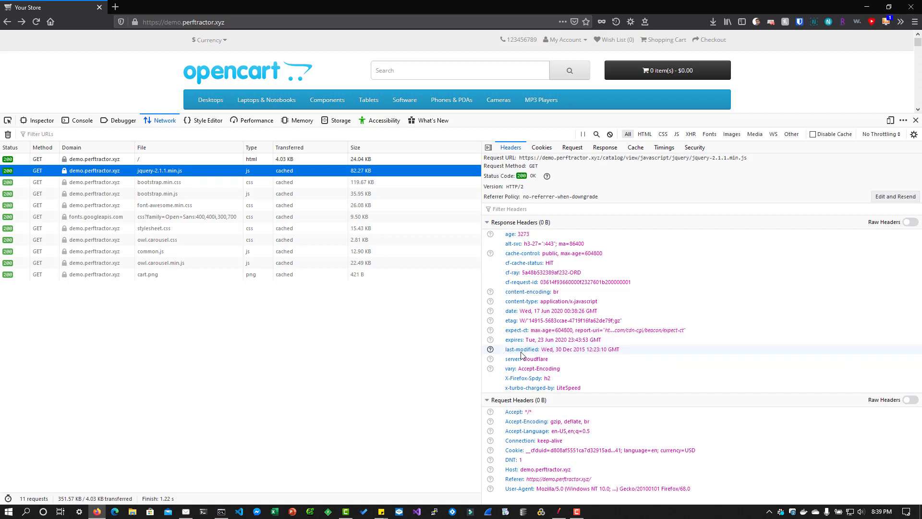
mouse_move(519, 324)
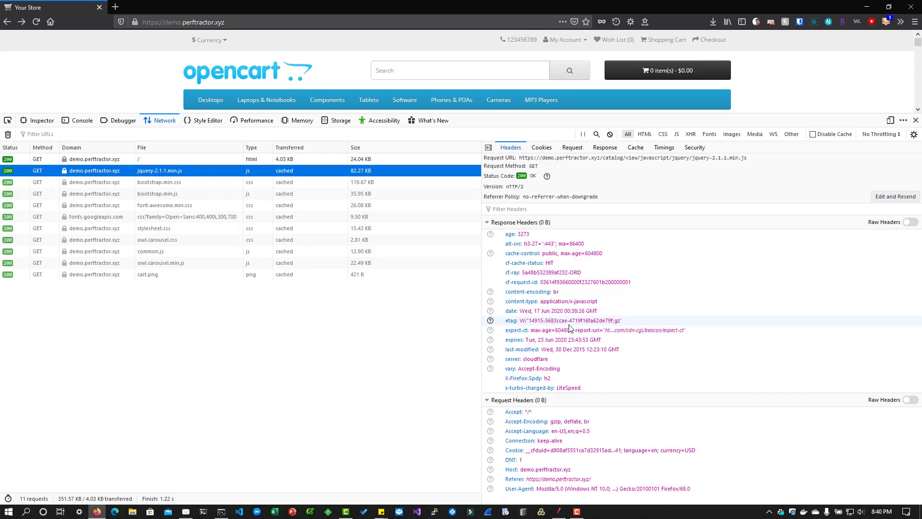
mouse_move(548, 324)
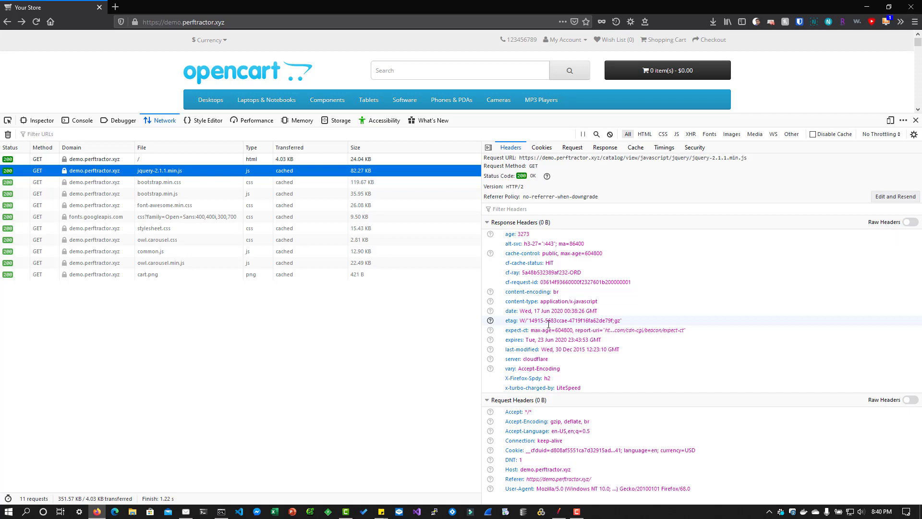
Switch to JMeter showing the CacheManager.jmx test plan
click(556, 510)
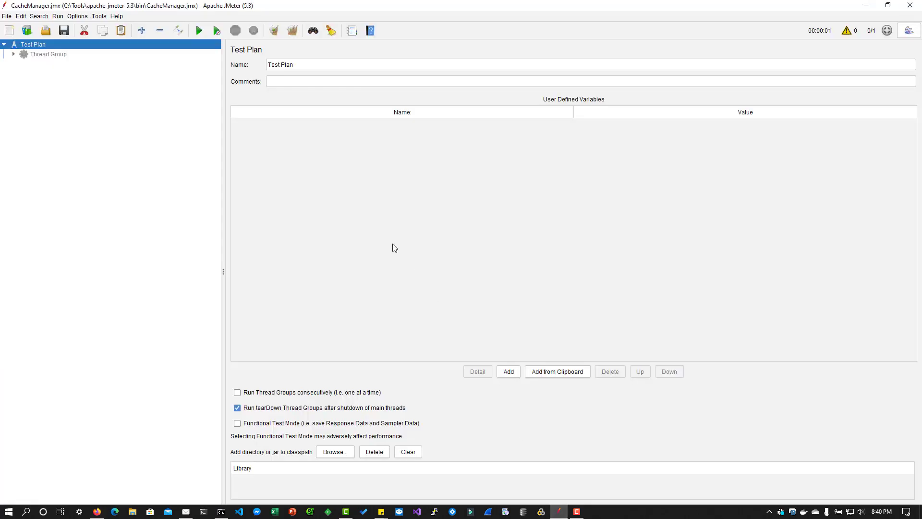
mouse_move(167, 233)
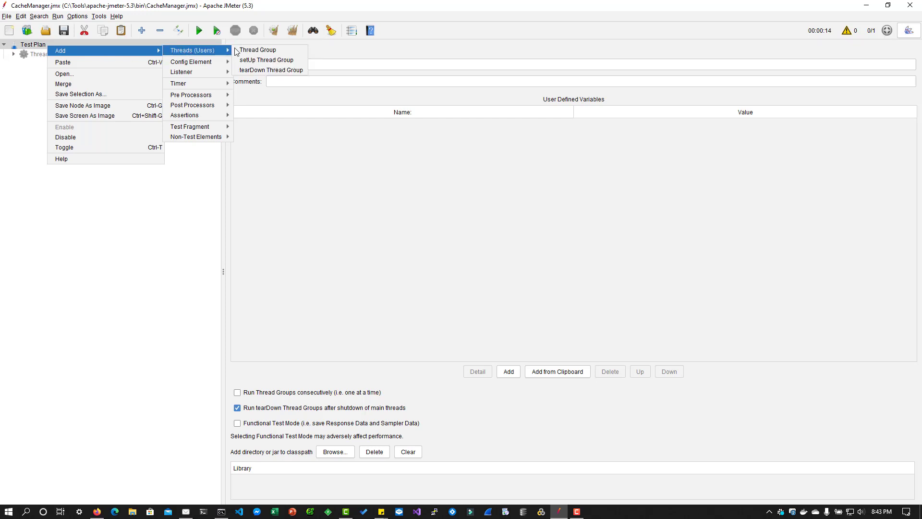
Add a Thread Group with an HTTP Request sampler and a nested HTTP Cache Manager
click(256, 50)
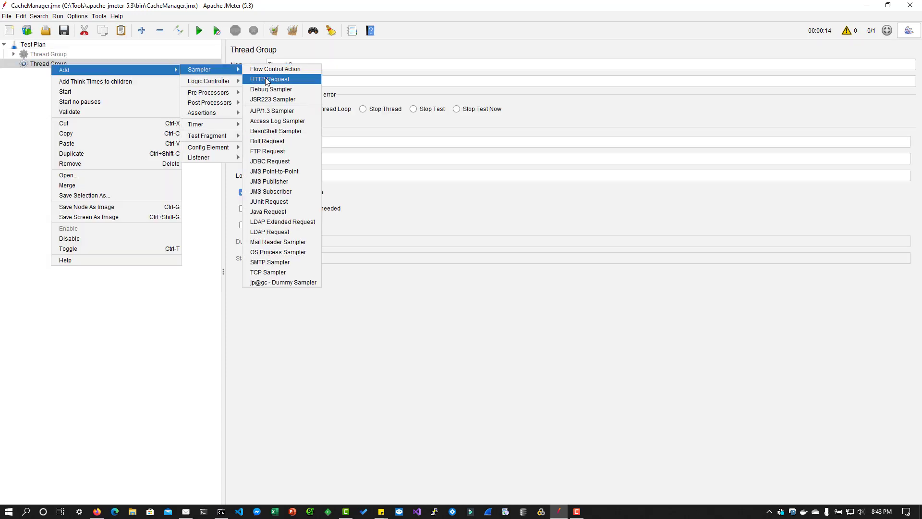
click(270, 79)
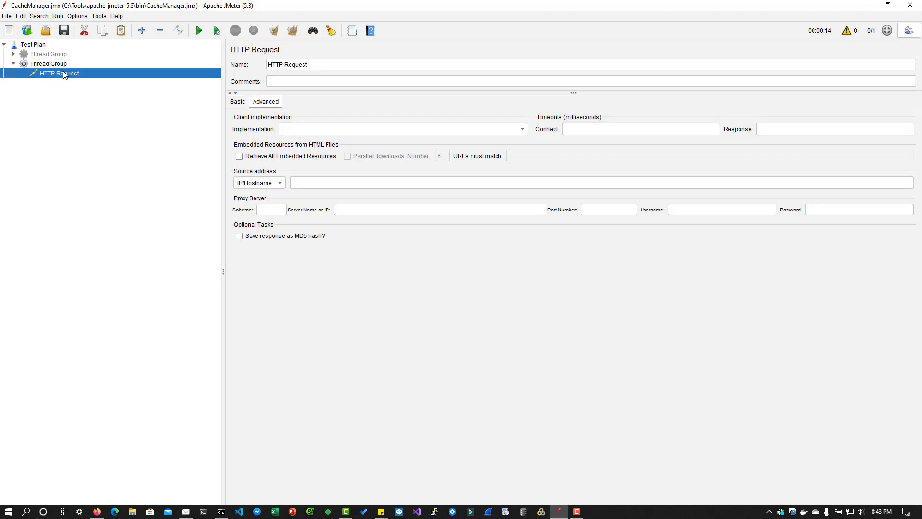
right_click(59, 73)
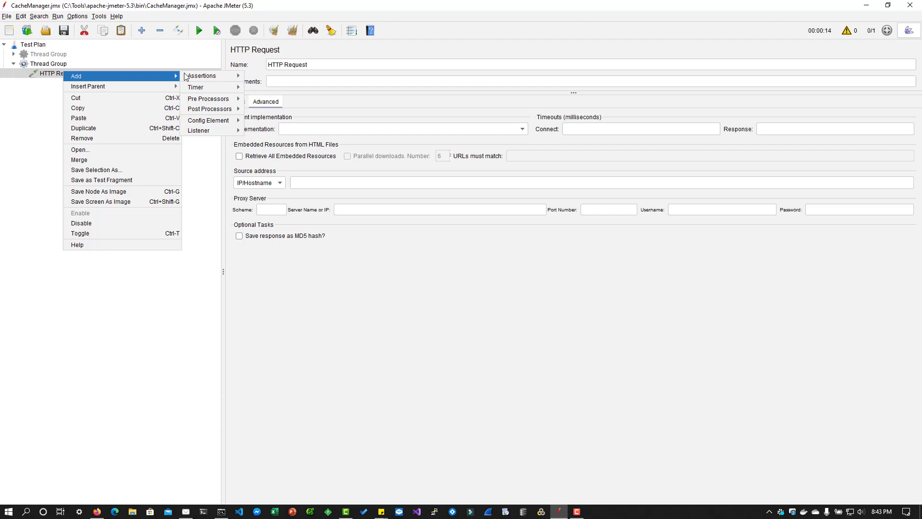
mouse_move(209, 120)
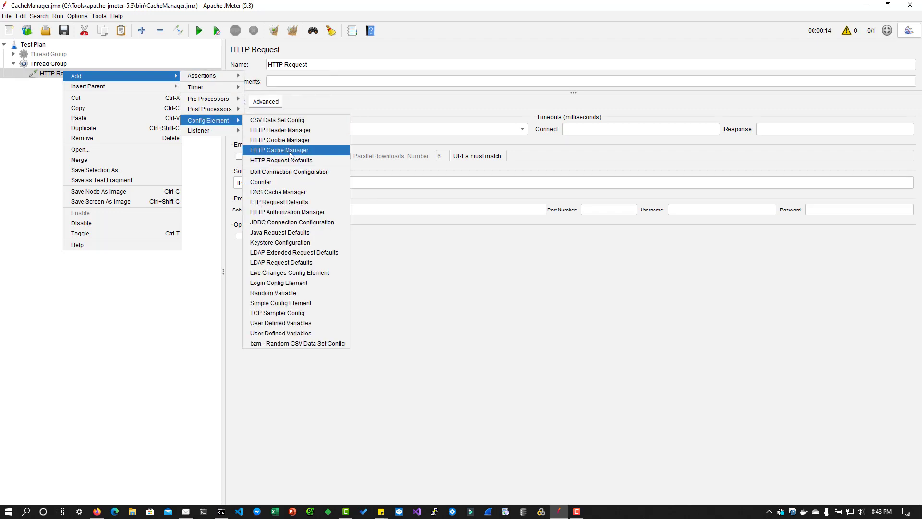
click(280, 149)
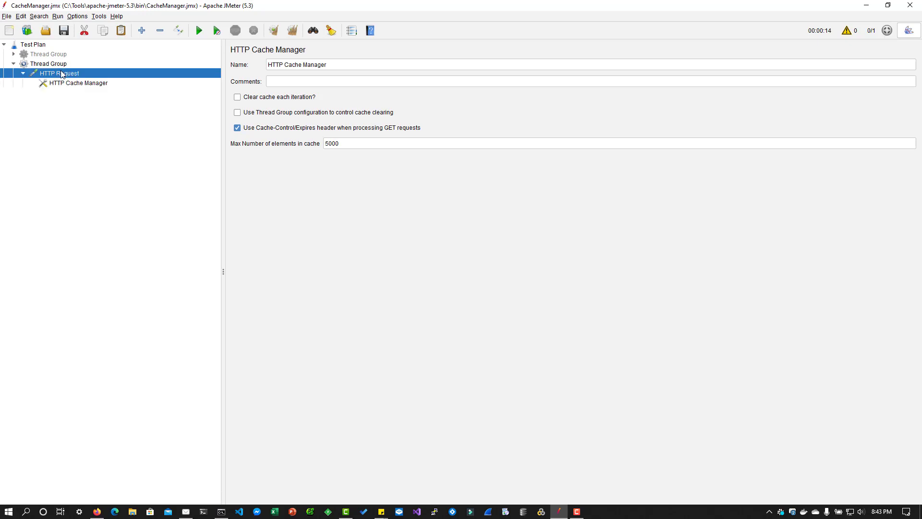
click(58, 73)
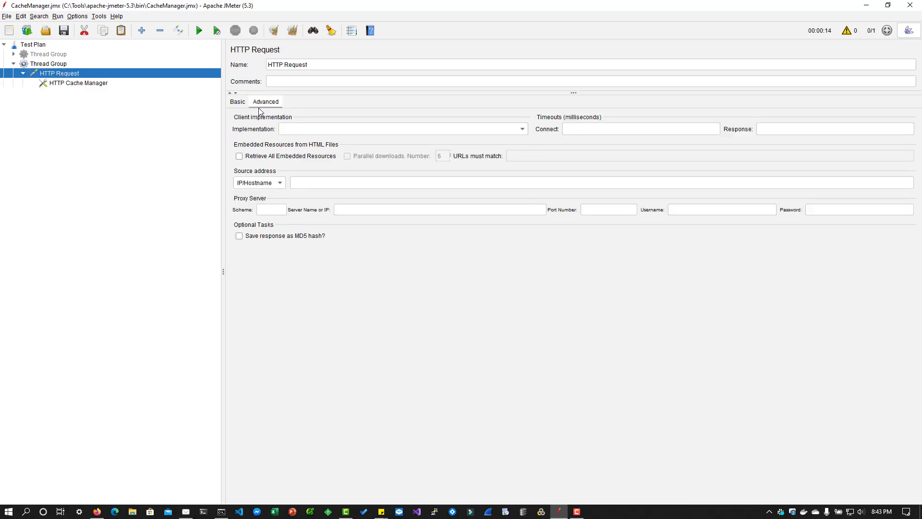
Target demo.perftractor.xyz over https and enable Retrieve All Embedded Resources
click(237, 101)
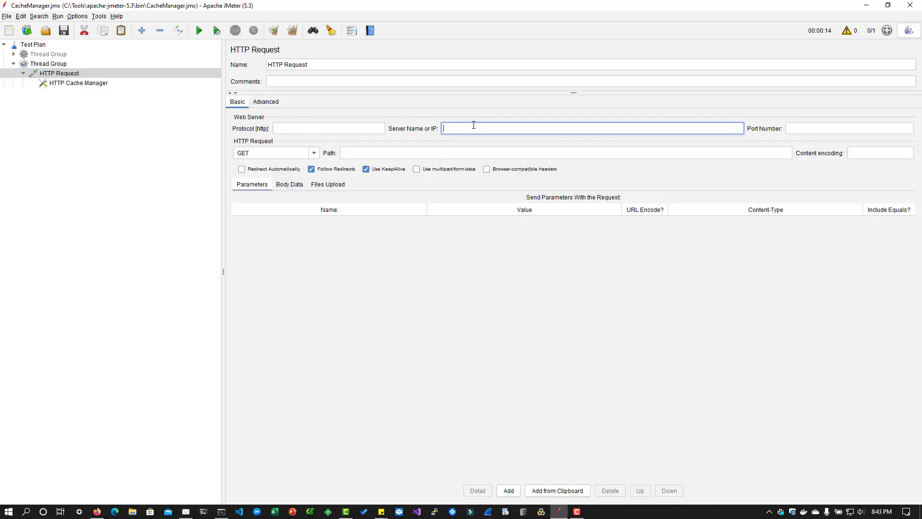
text(demo.perftractor.x)
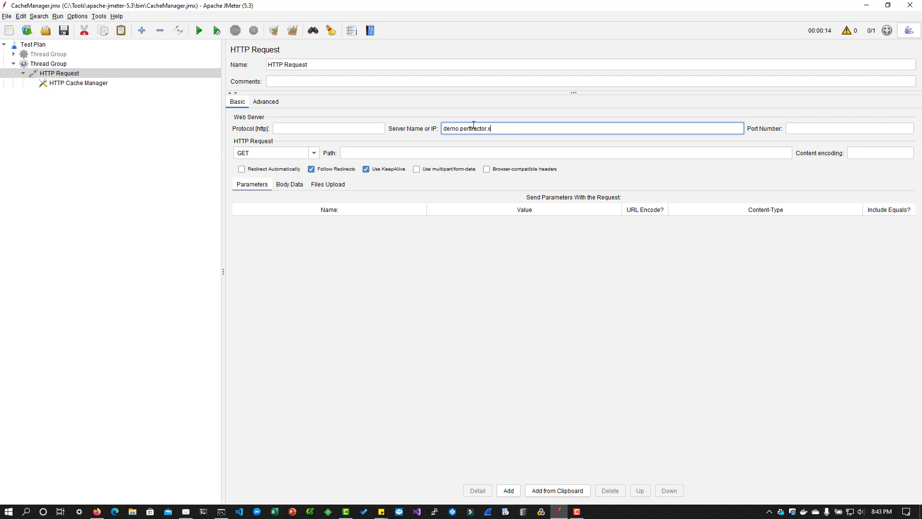
click(328, 129)
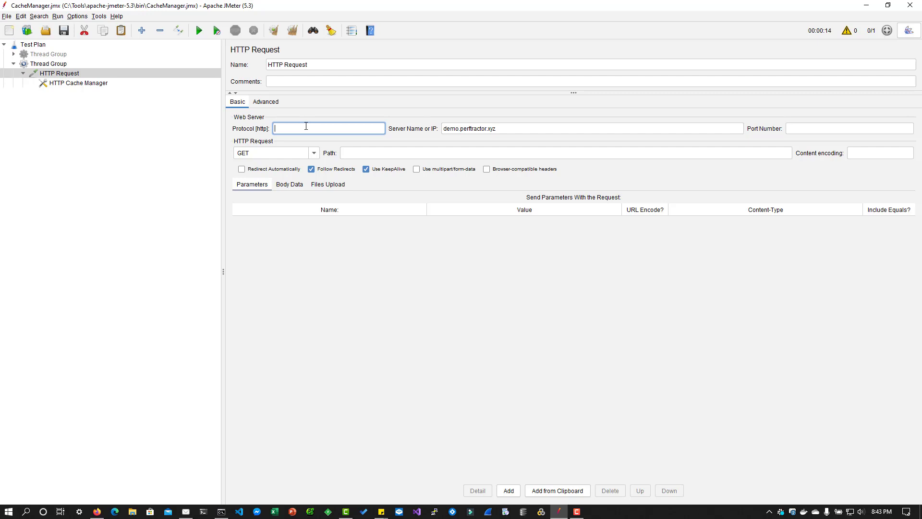
text(https)
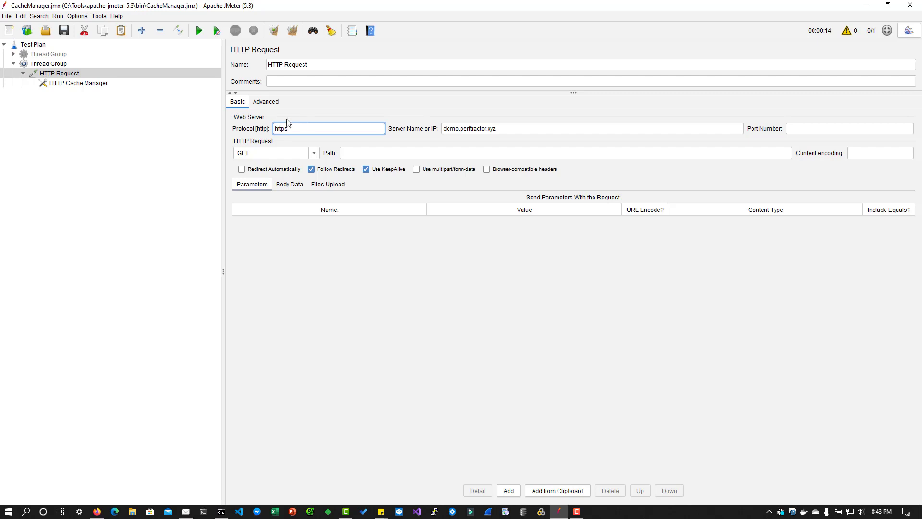
click(265, 101)
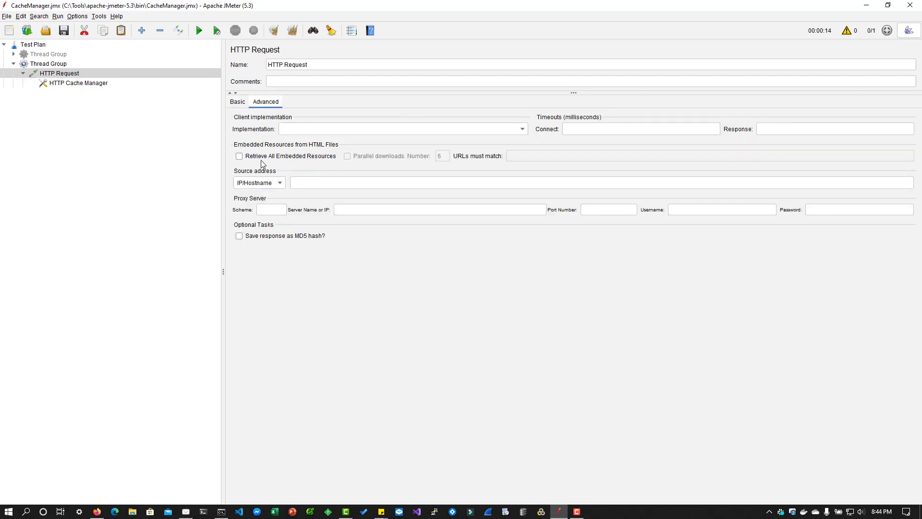
click(238, 156)
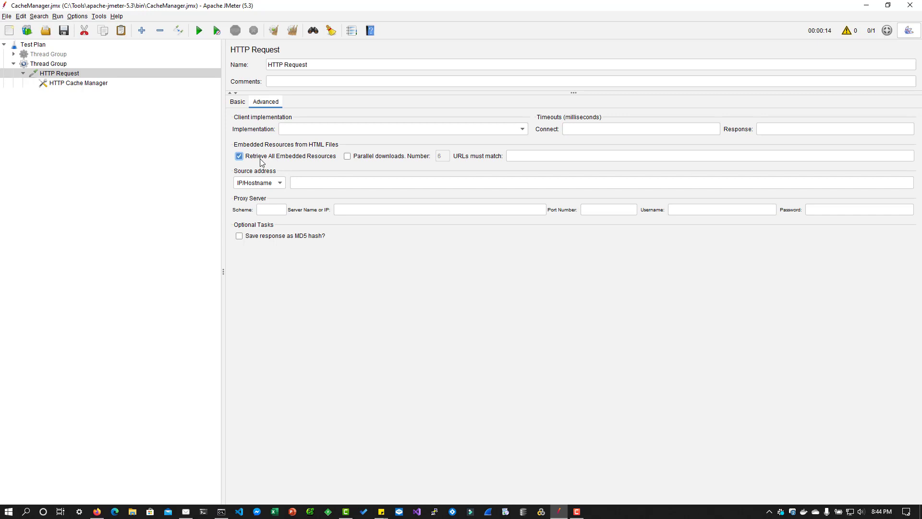
Add View Results Tree and Summary Report listeners to the second Thread Group
click(59, 73)
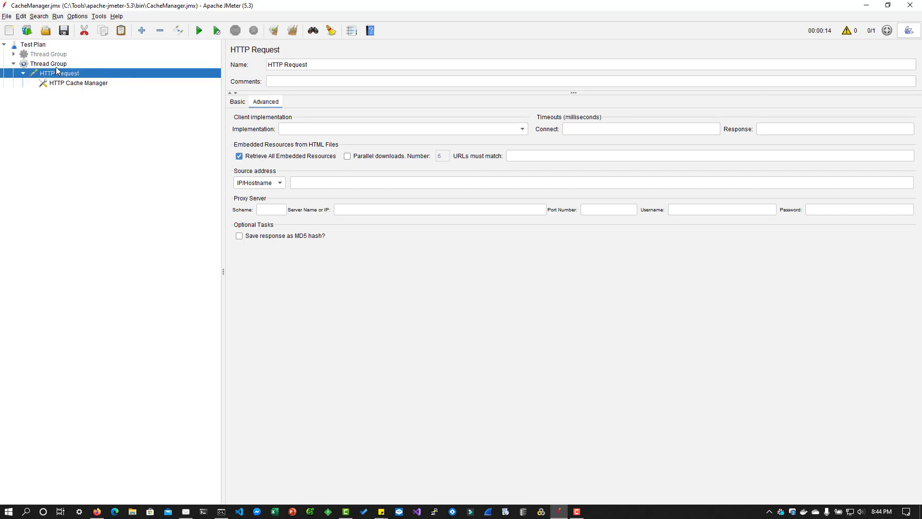
right_click(49, 63)
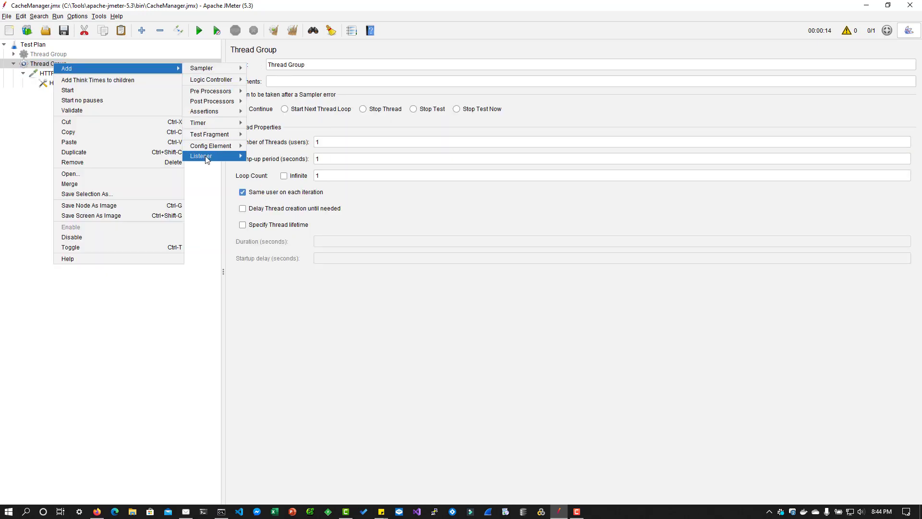
click(201, 156)
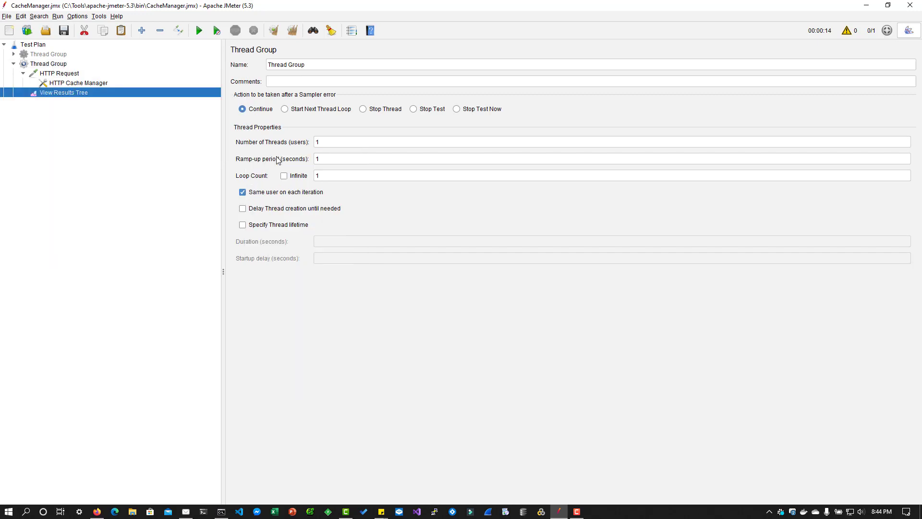
right_click(48, 63)
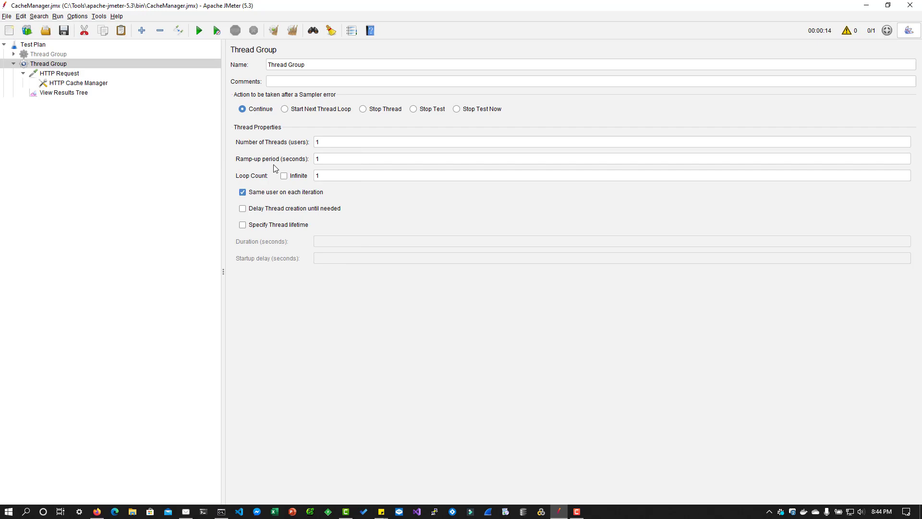
click(77, 82)
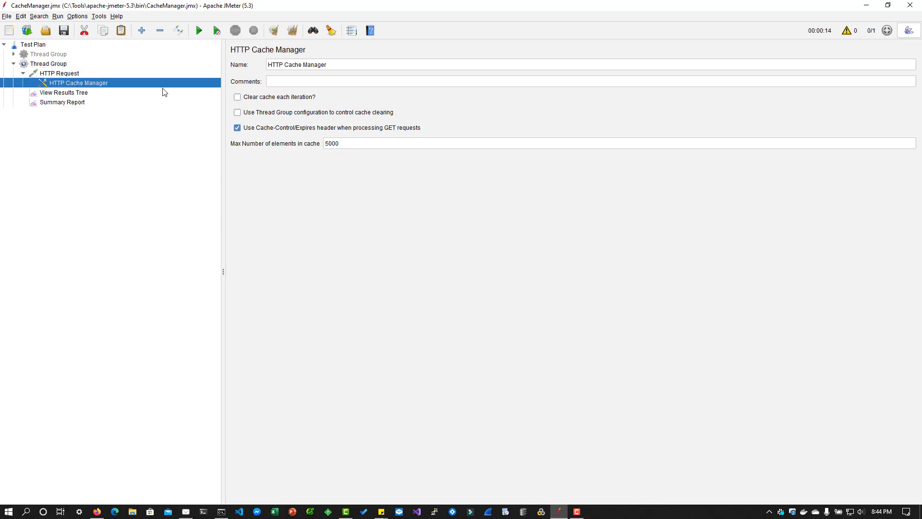
mouse_move(71, 82)
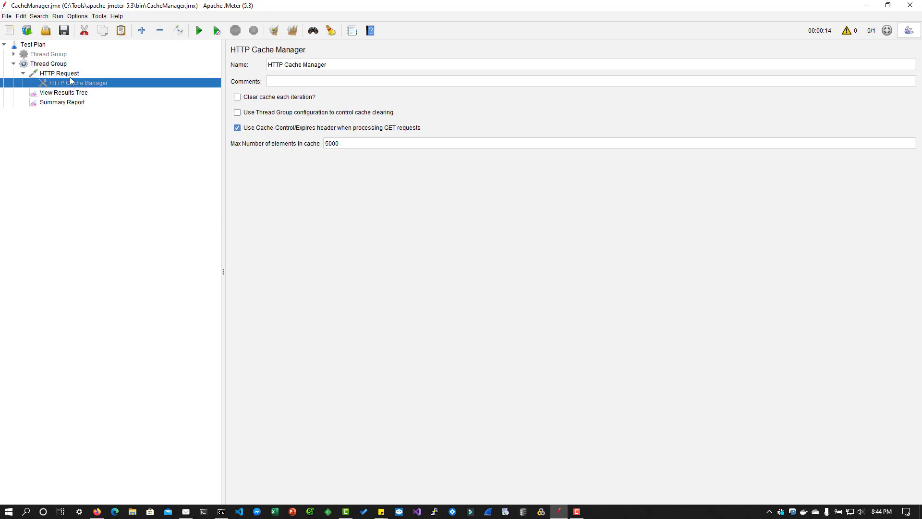
Collapse the HTTP Request and set the Thread Group loop count to 10
click(63, 82)
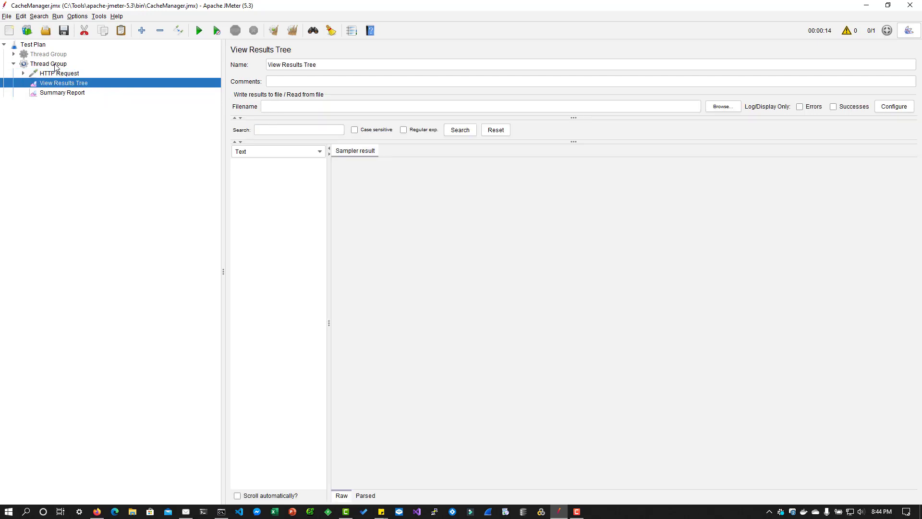
click(49, 63)
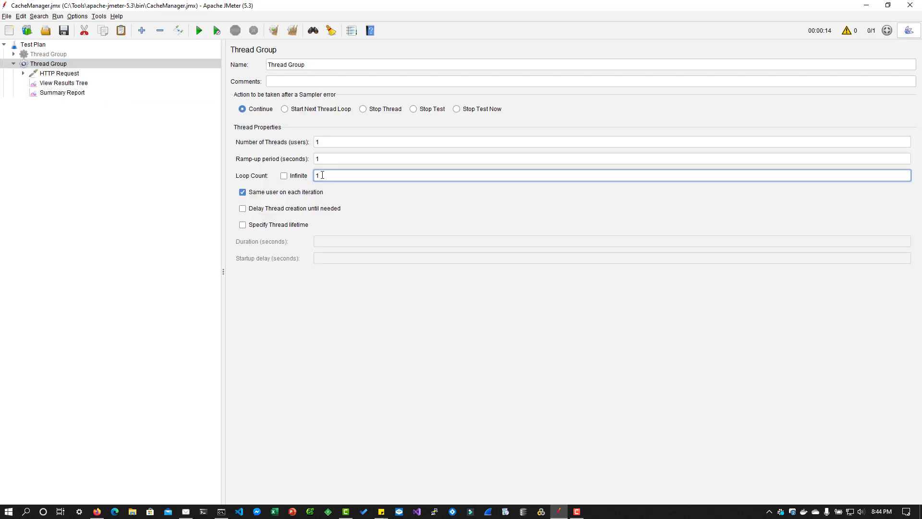
text(0)
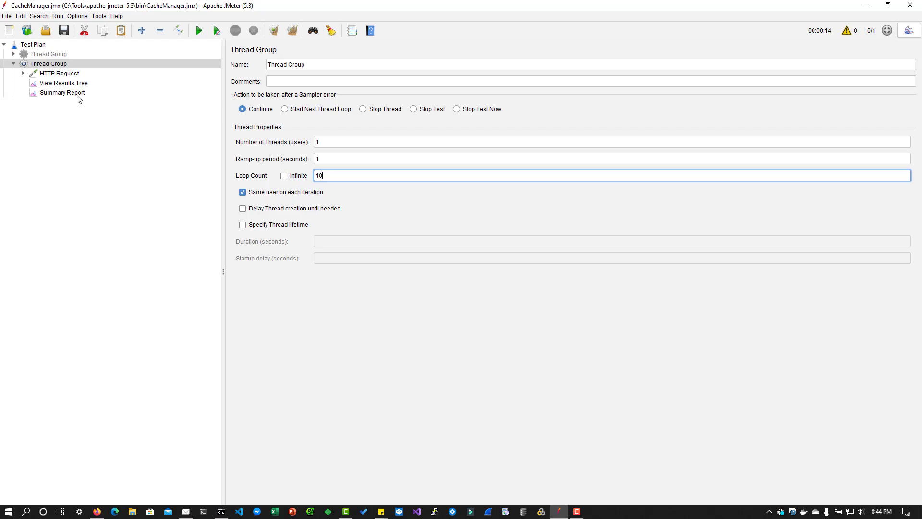
click(63, 83)
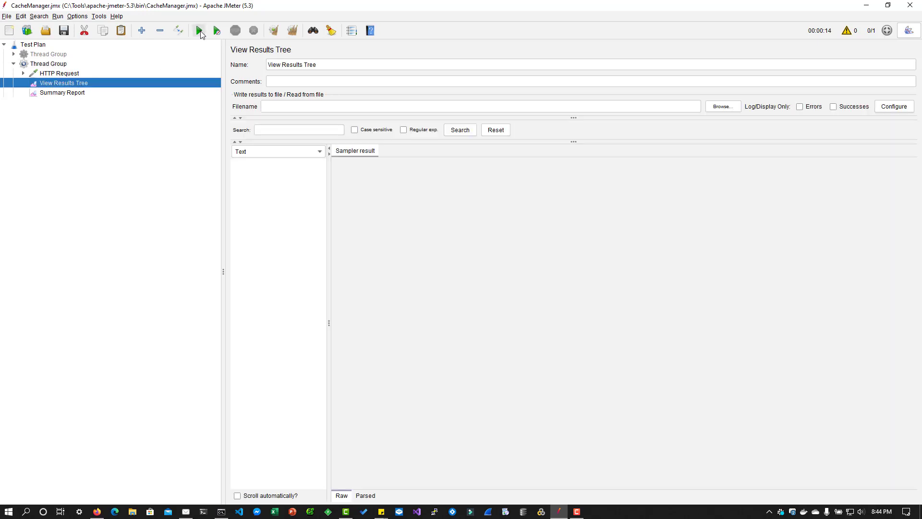
Start the uncached test run and check the Summary Report while it runs
click(198, 30)
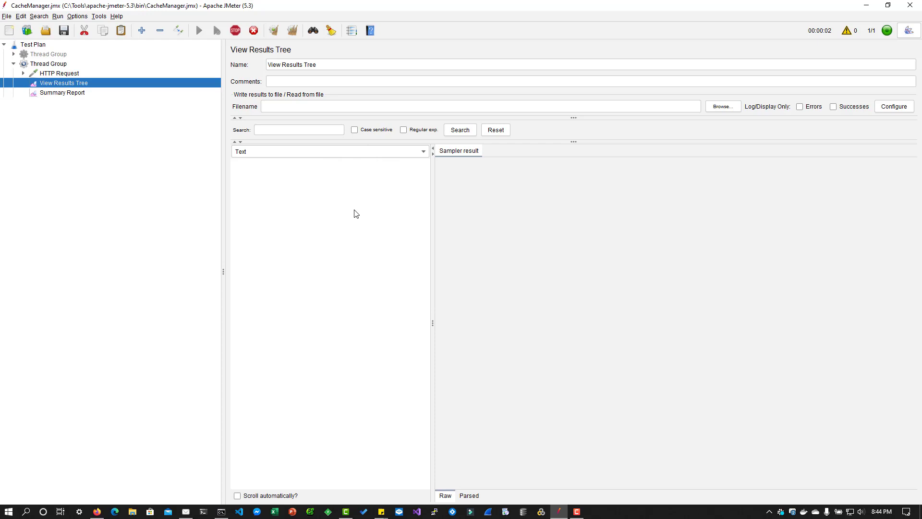
click(62, 92)
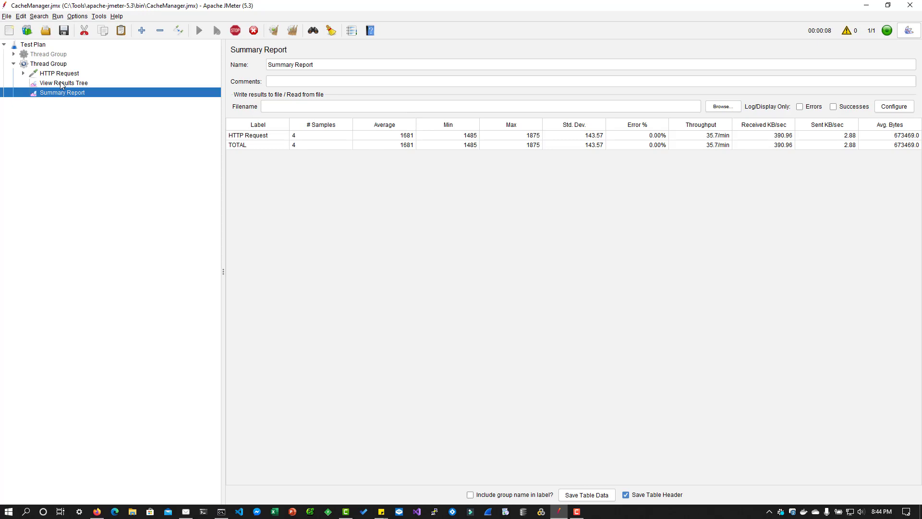
click(63, 82)
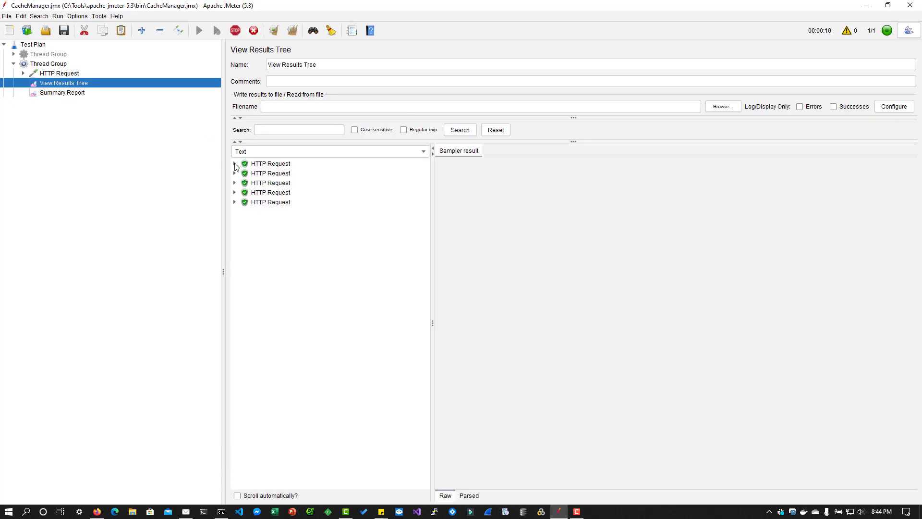
Browse expanded request results, then show the uncached run's 10 samples averaging 1512 ms
click(235, 164)
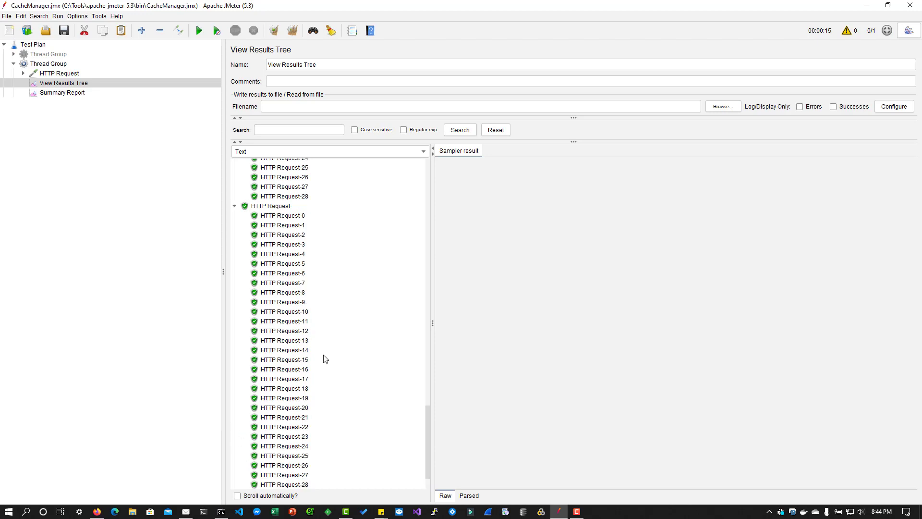
scroll(down, 3)
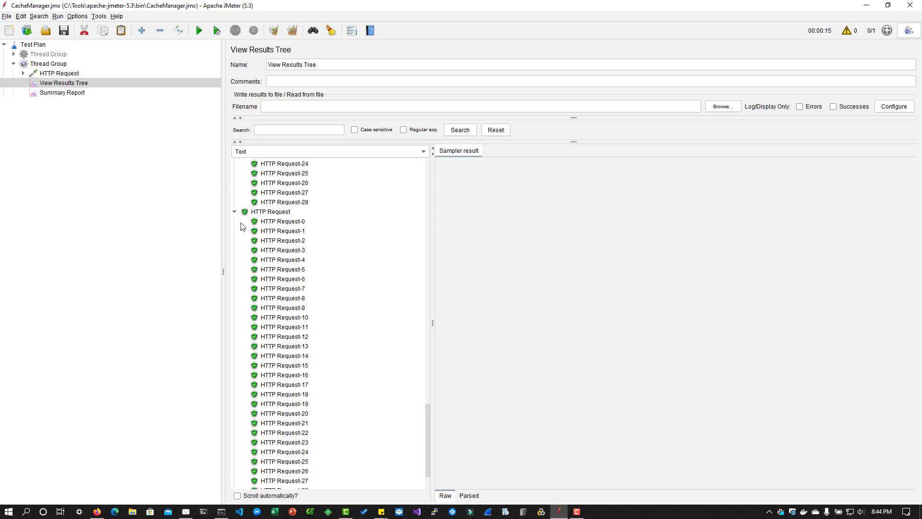
scroll(down, 3)
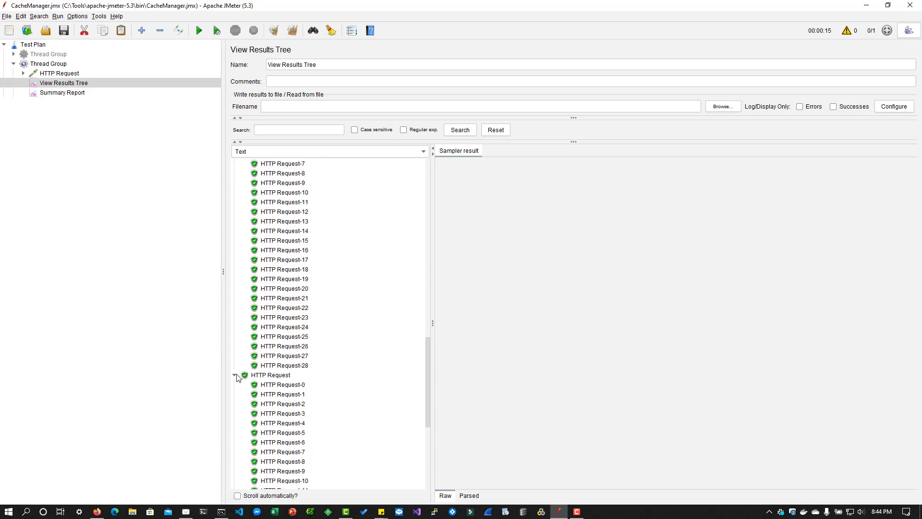
click(236, 375)
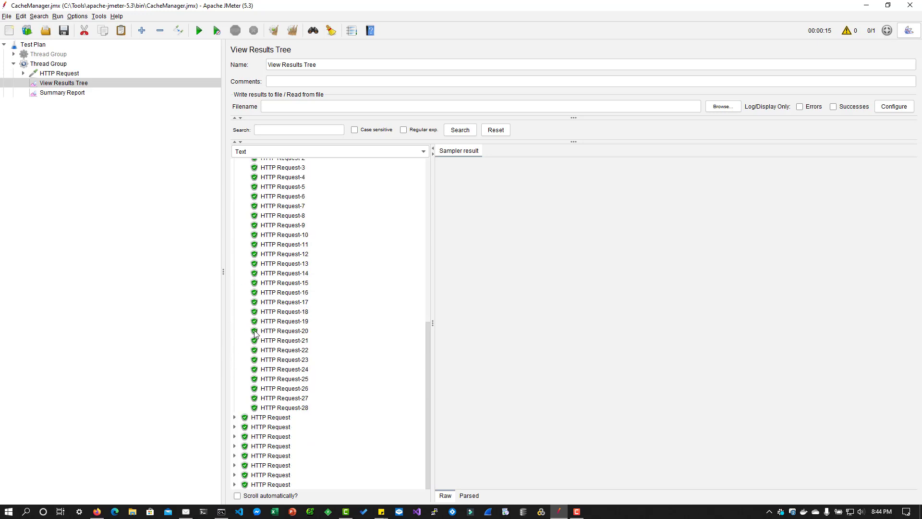
scroll(up, 3)
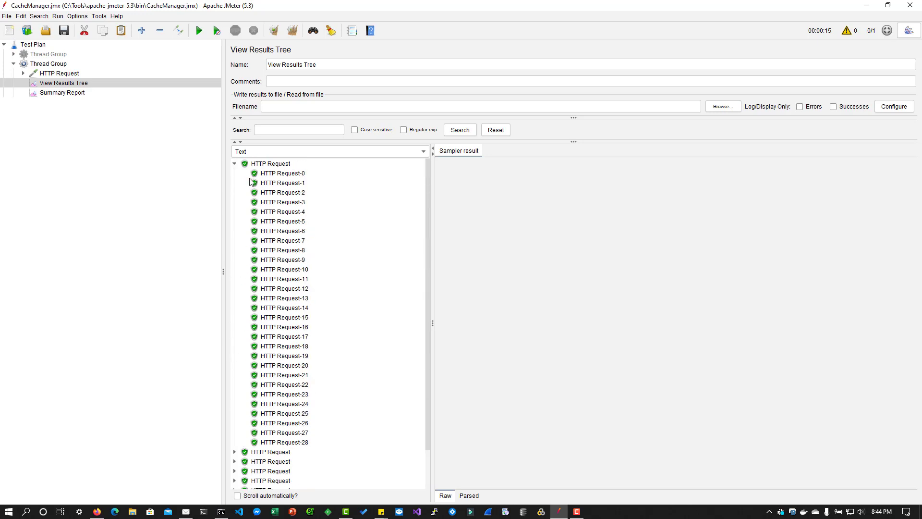
click(61, 93)
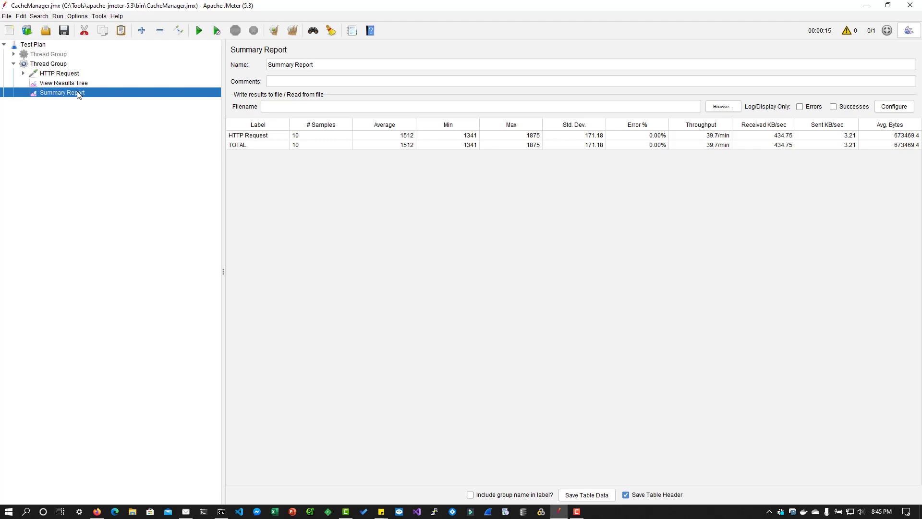
mouse_move(406, 189)
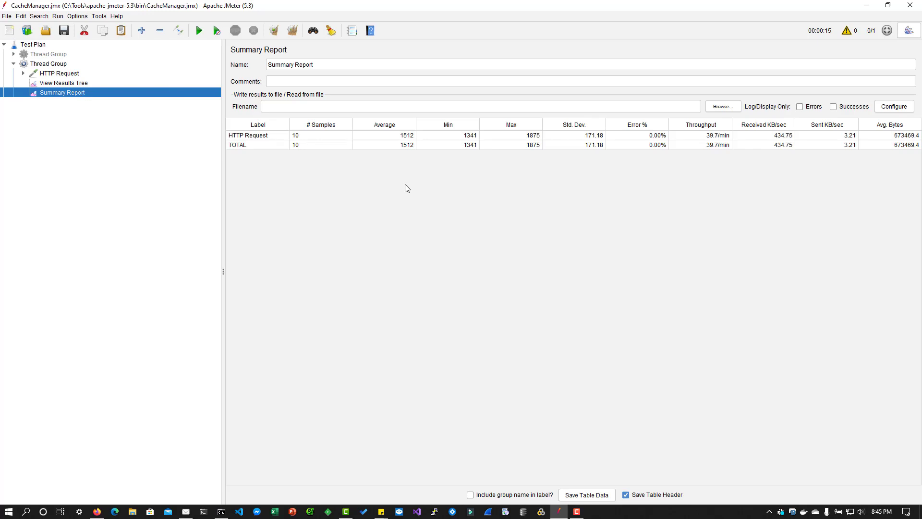
mouse_move(414, 207)
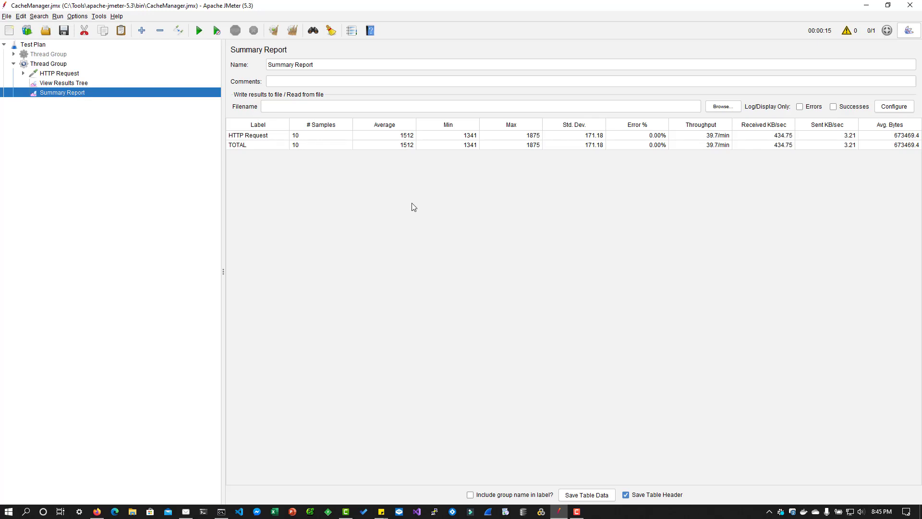
mouse_move(75, 98)
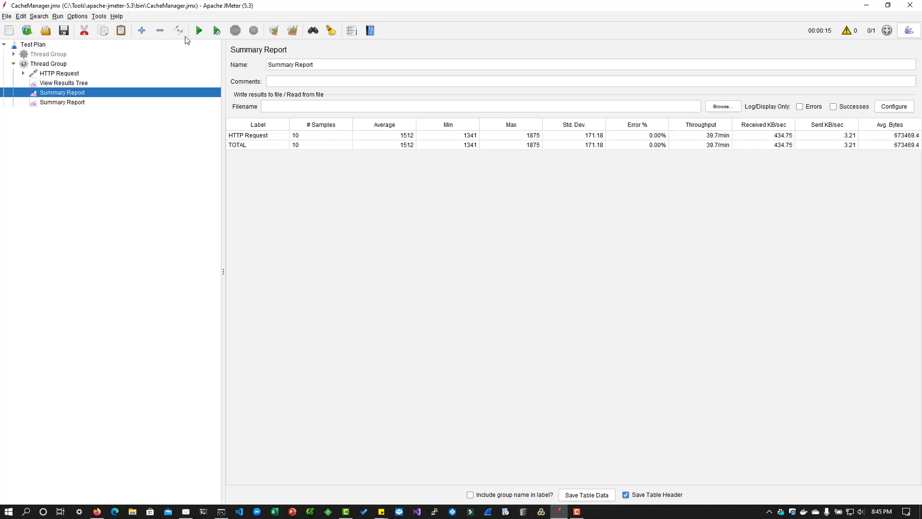
mouse_move(179, 62)
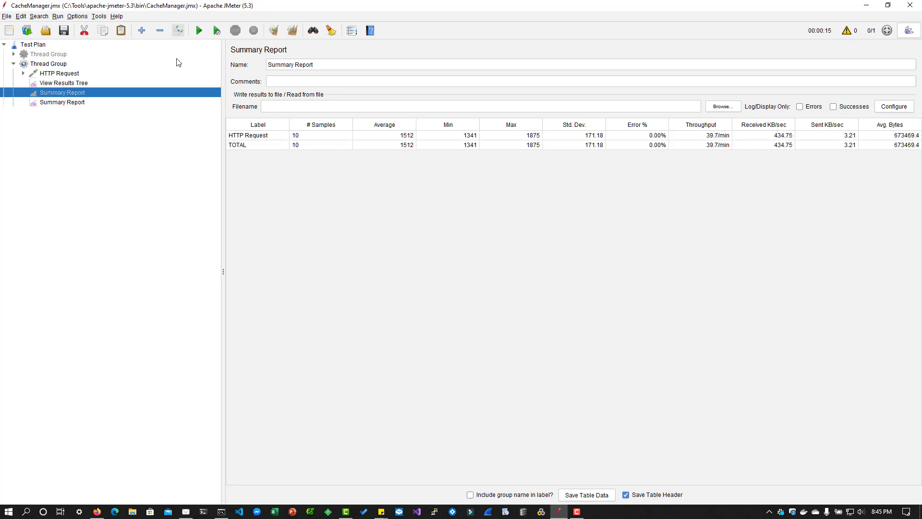
Select the HTTP Cache Manager, glance at the empty second Summary Report, and return
click(79, 82)
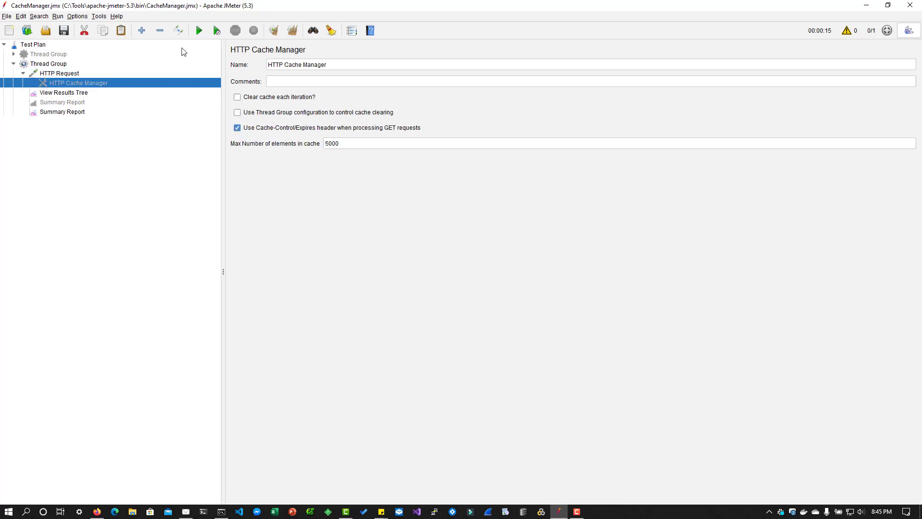
mouse_move(148, 166)
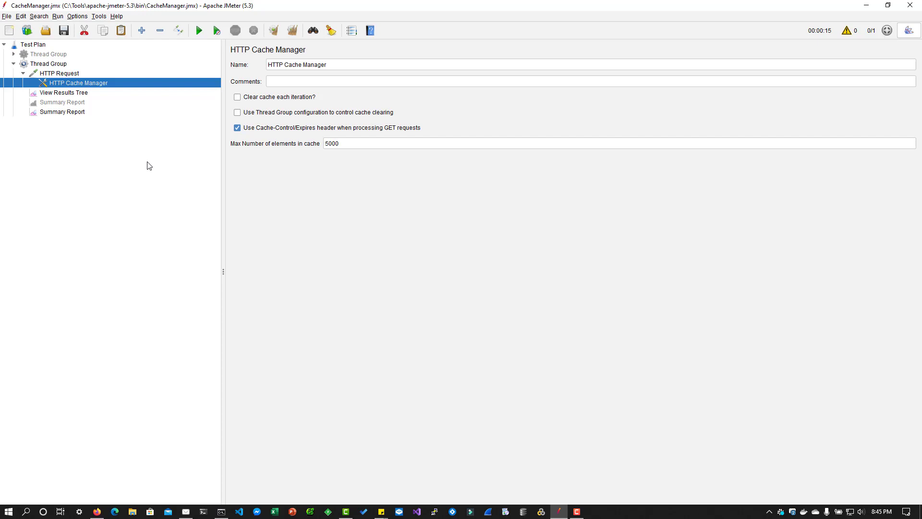
mouse_move(345, 256)
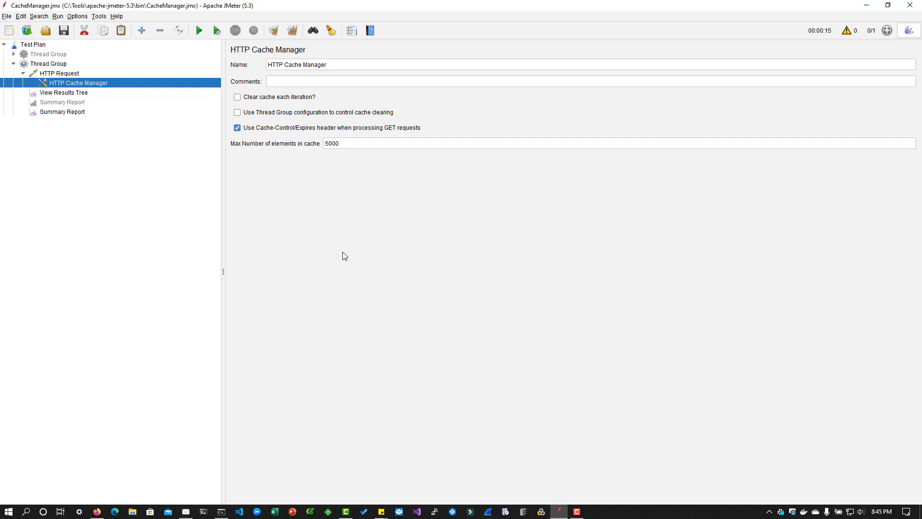
mouse_move(354, 165)
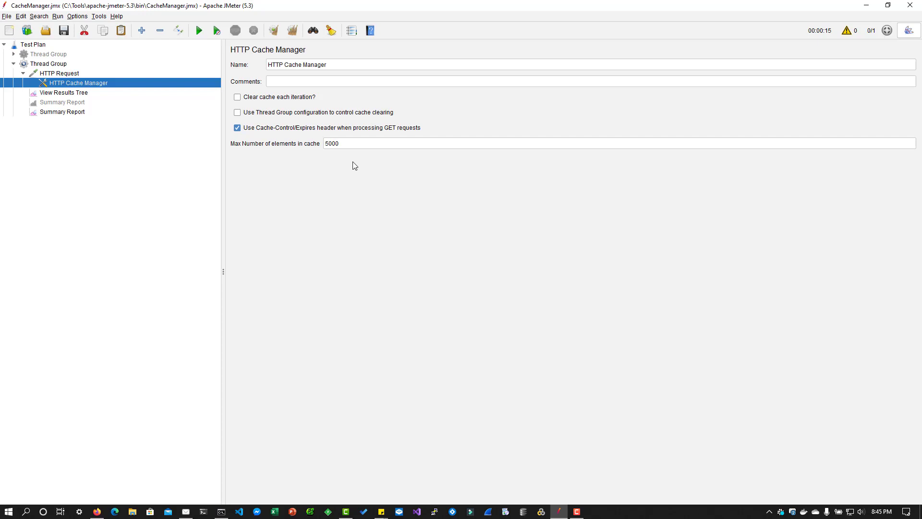
mouse_move(347, 241)
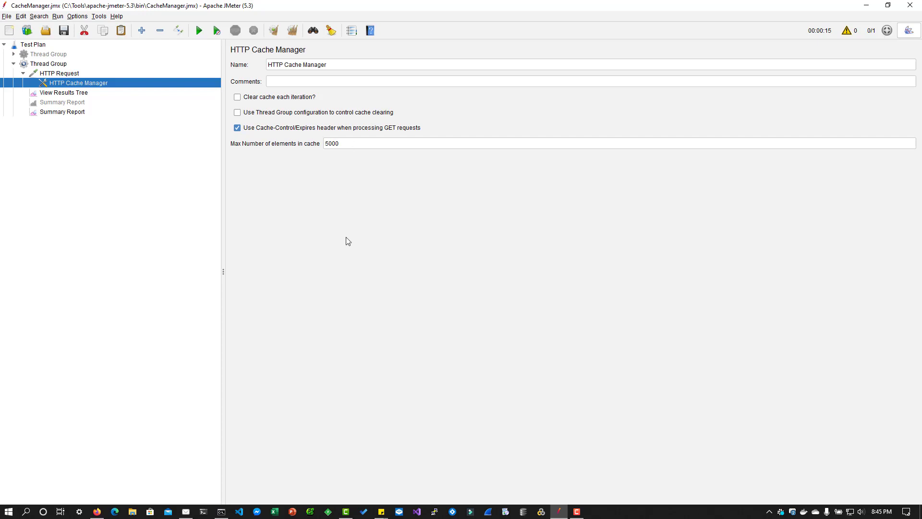
mouse_move(359, 173)
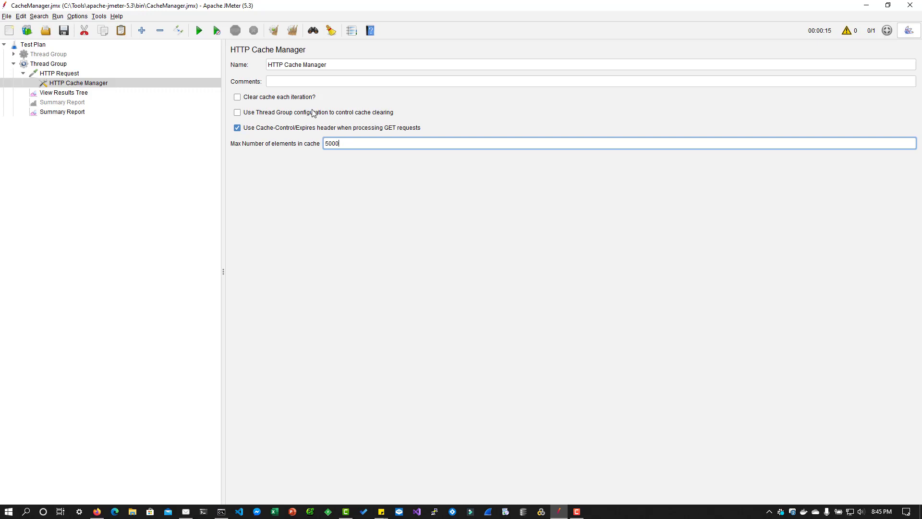
mouse_move(392, 158)
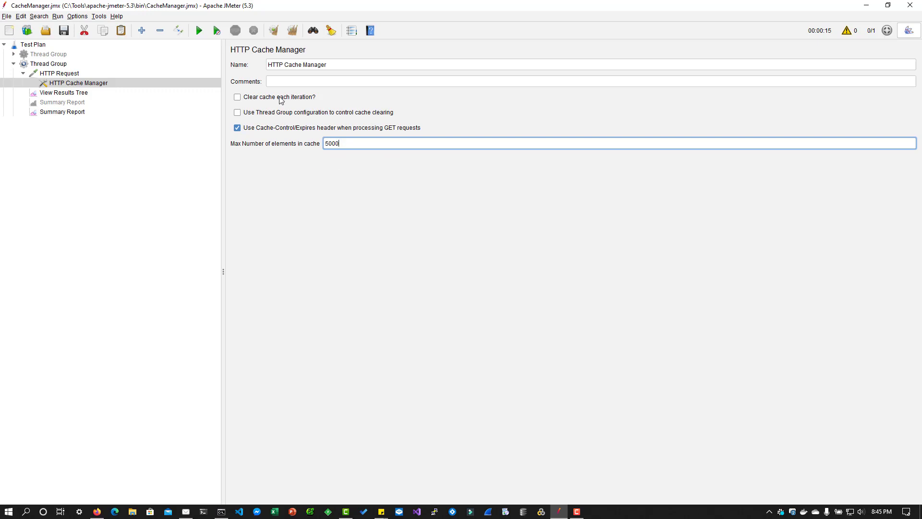
mouse_move(295, 105)
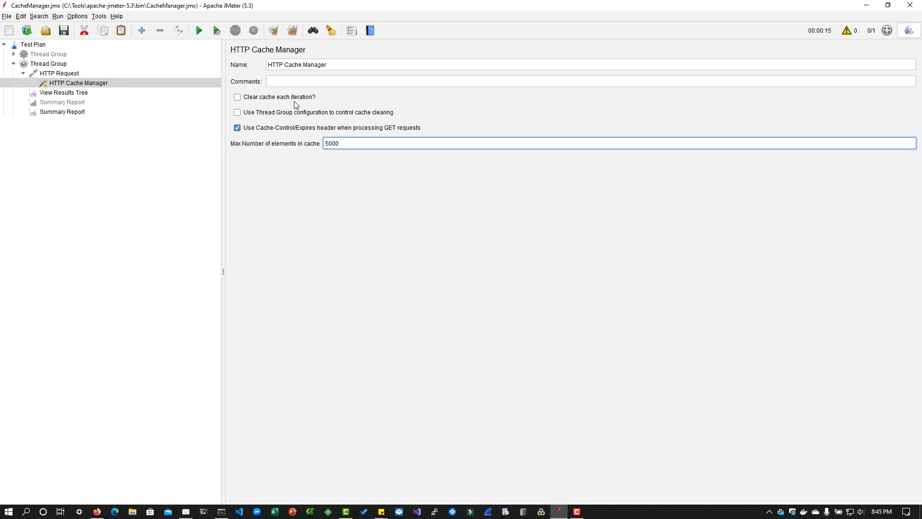
mouse_move(301, 118)
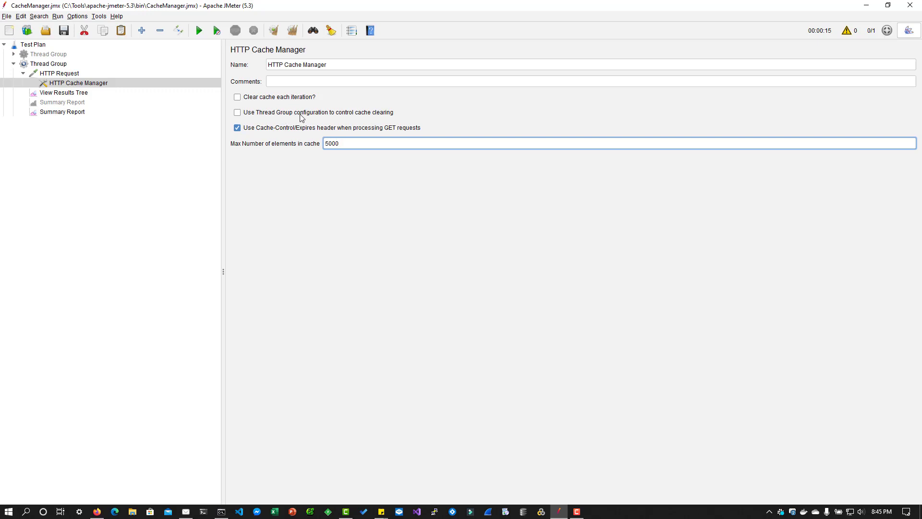
mouse_move(304, 119)
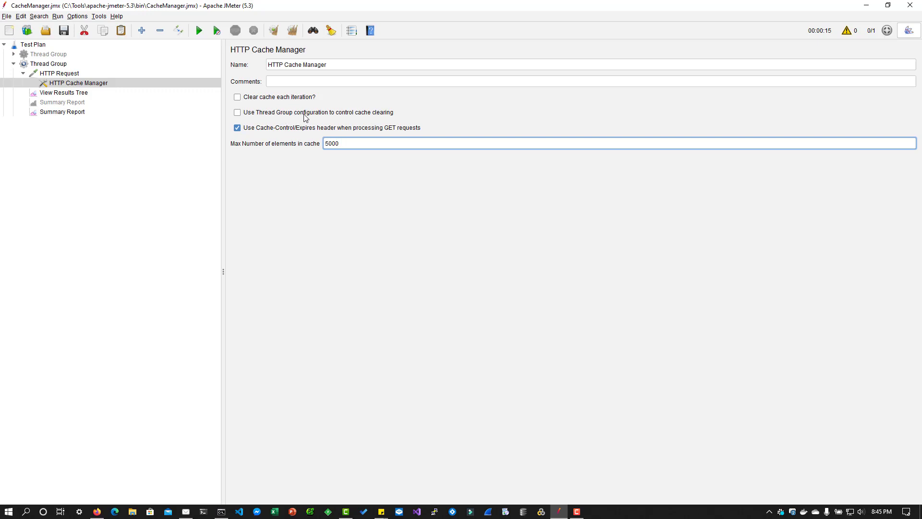
mouse_move(275, 134)
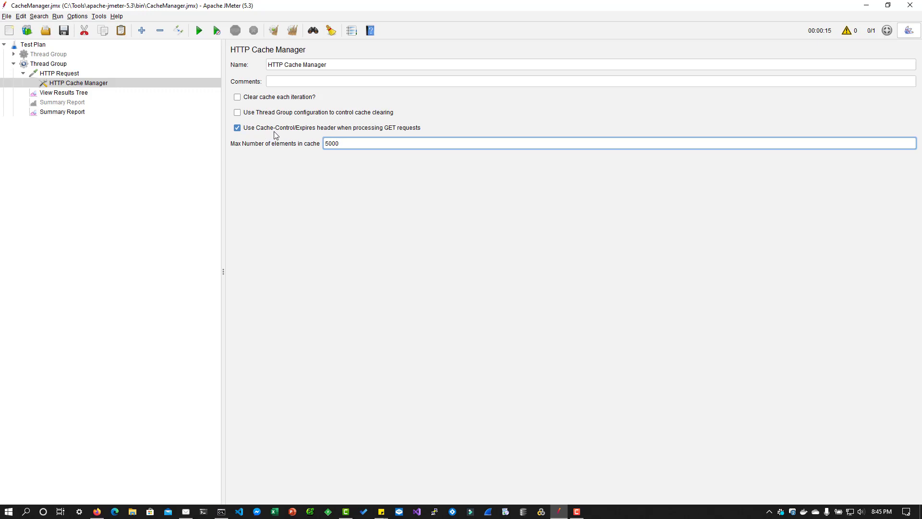
mouse_move(288, 136)
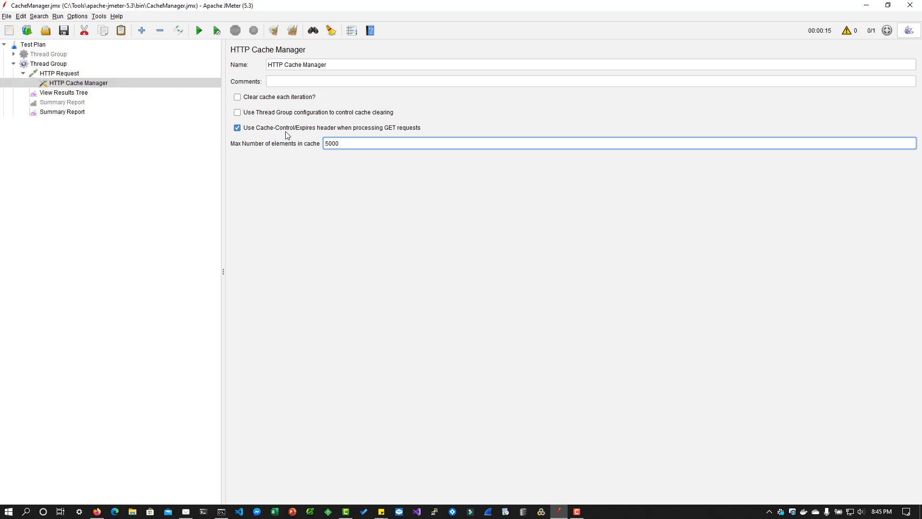
mouse_move(415, 133)
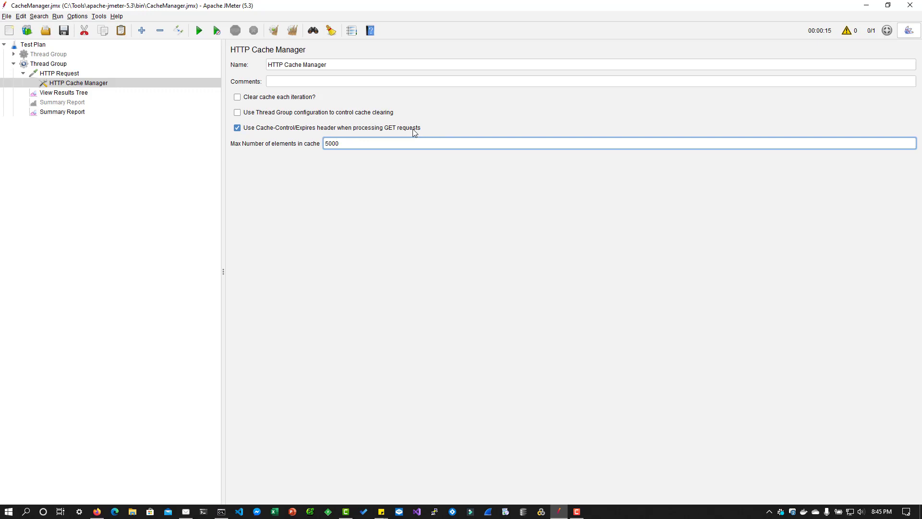
click(62, 112)
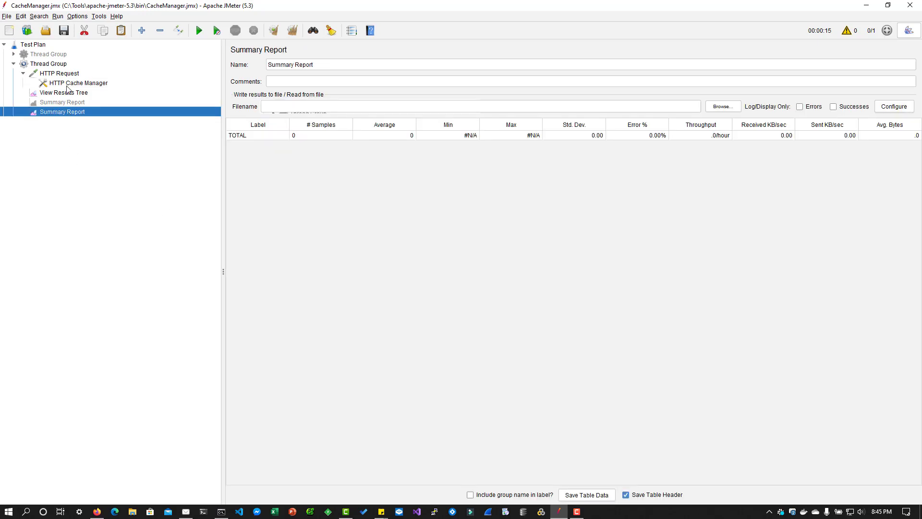
click(78, 83)
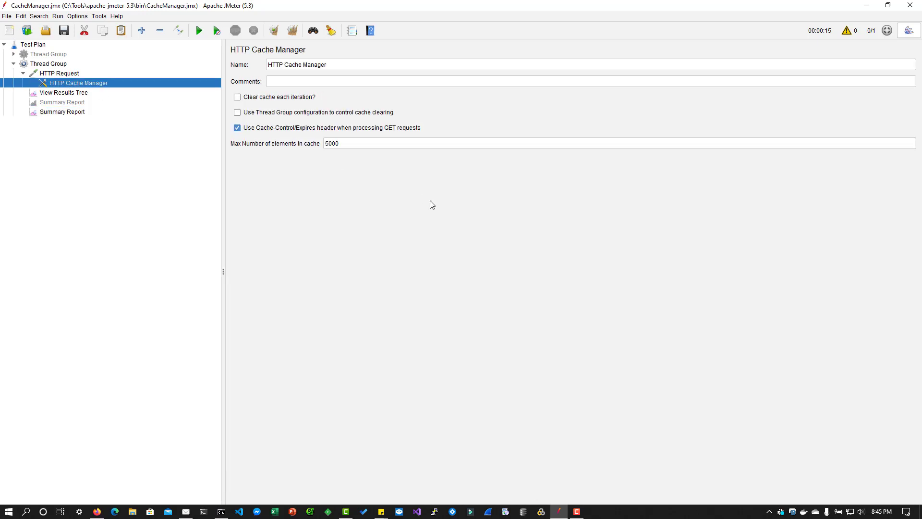
Run the cached test into the new Summary Report (426 ms) and compare with 1512 ms
click(62, 112)
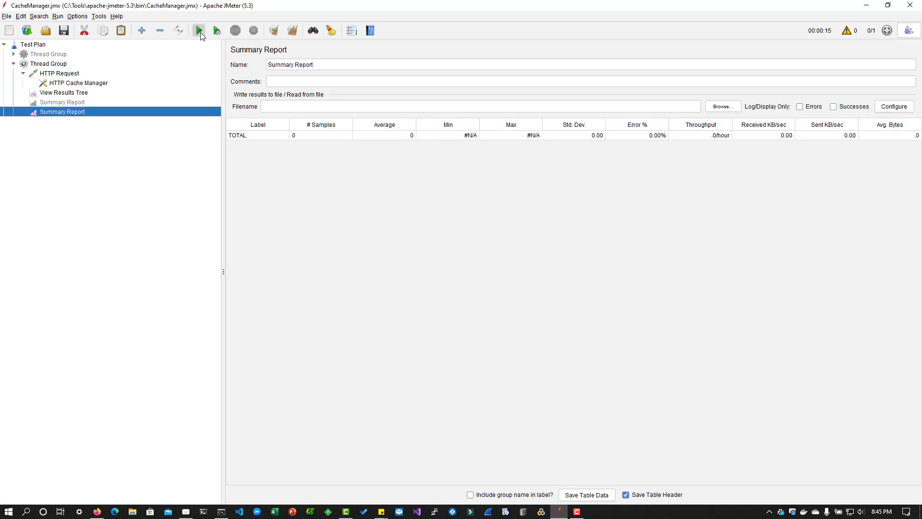
click(199, 30)
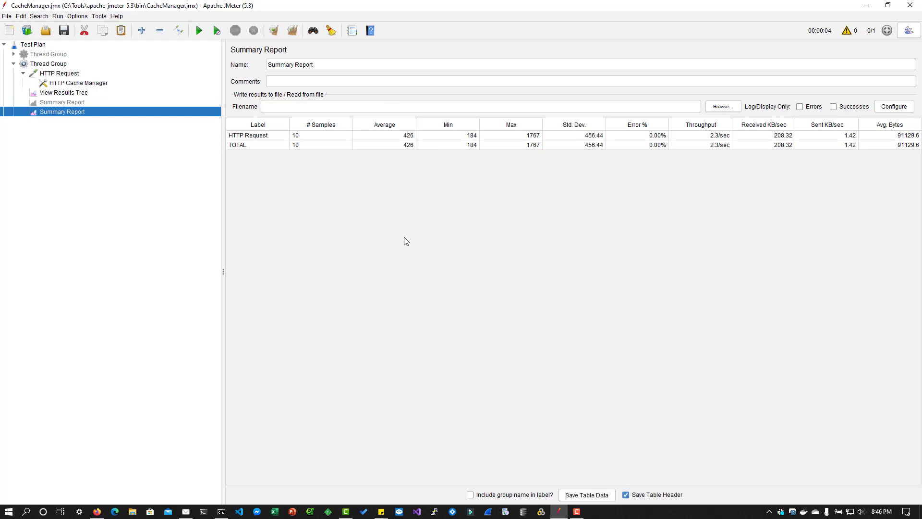
mouse_move(196, 121)
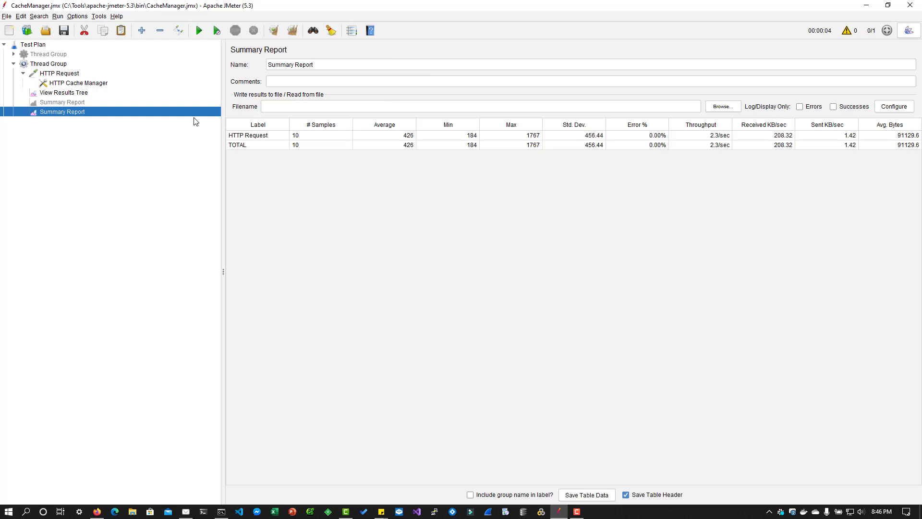
click(62, 102)
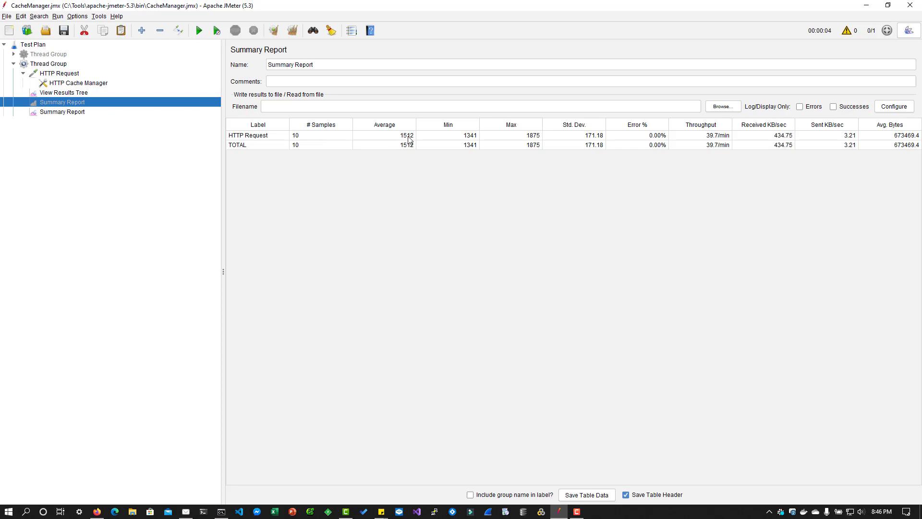
click(62, 112)
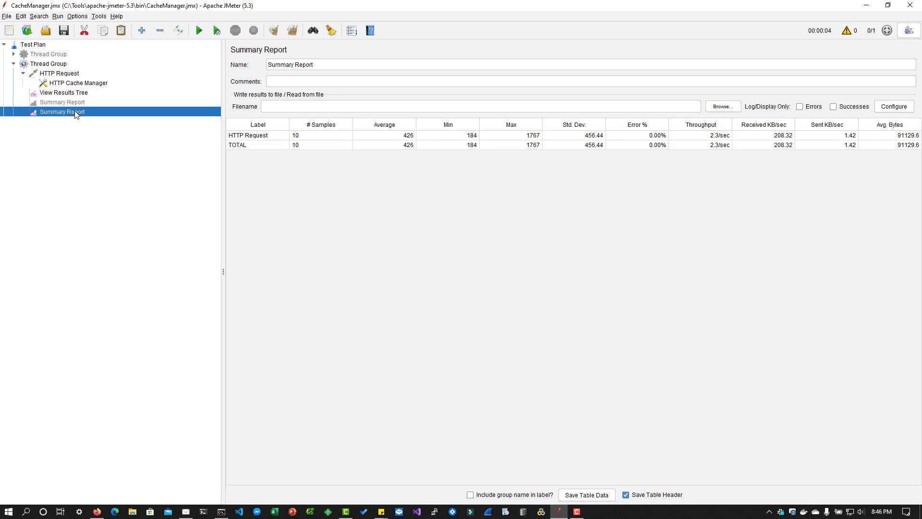
Inspect the product image request and HTTP Request-0, a plain GET to demo.perftractor.xyz
click(63, 92)
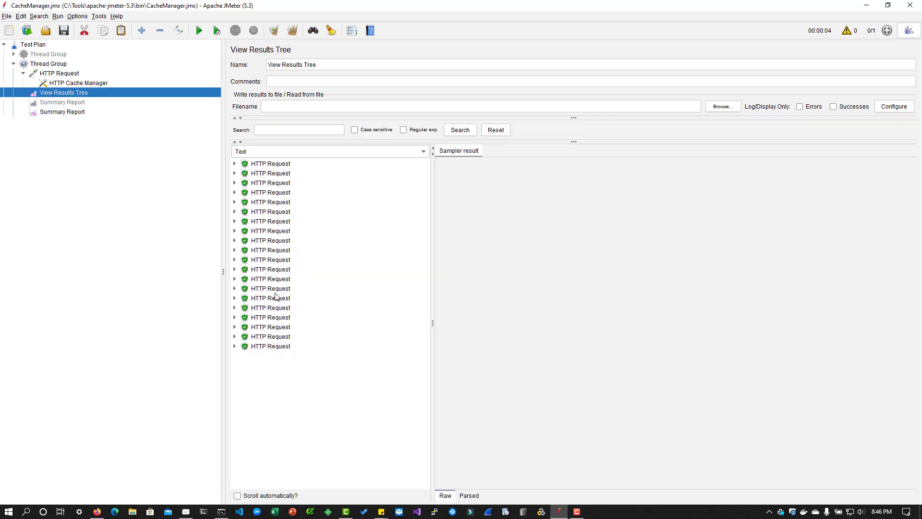
click(236, 346)
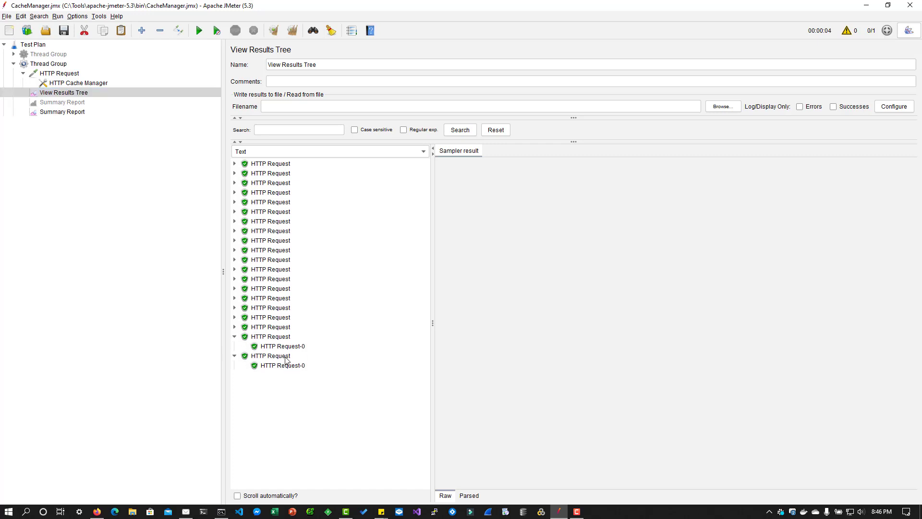
mouse_move(237, 262)
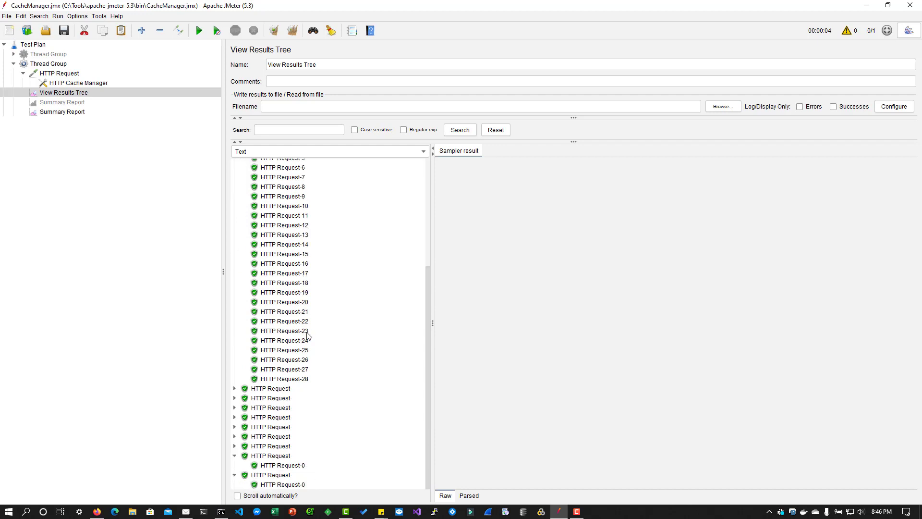
click(284, 283)
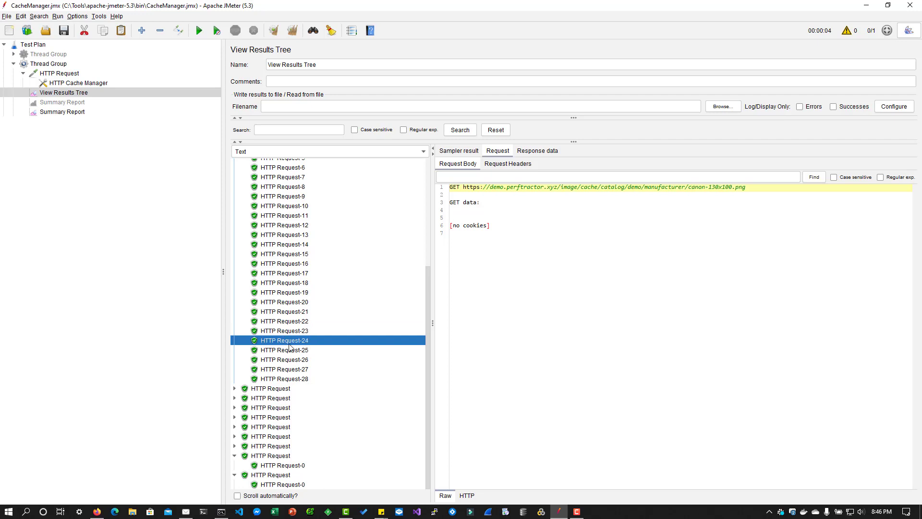
click(284, 398)
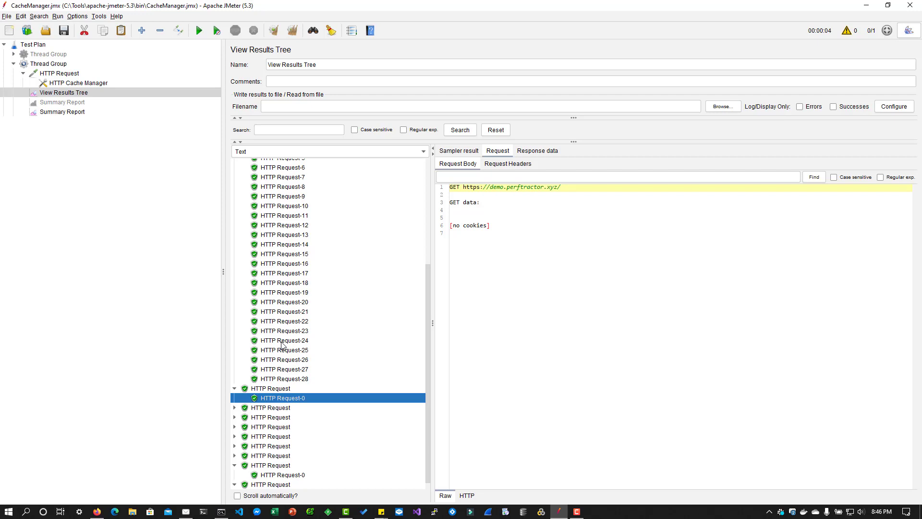
click(79, 82)
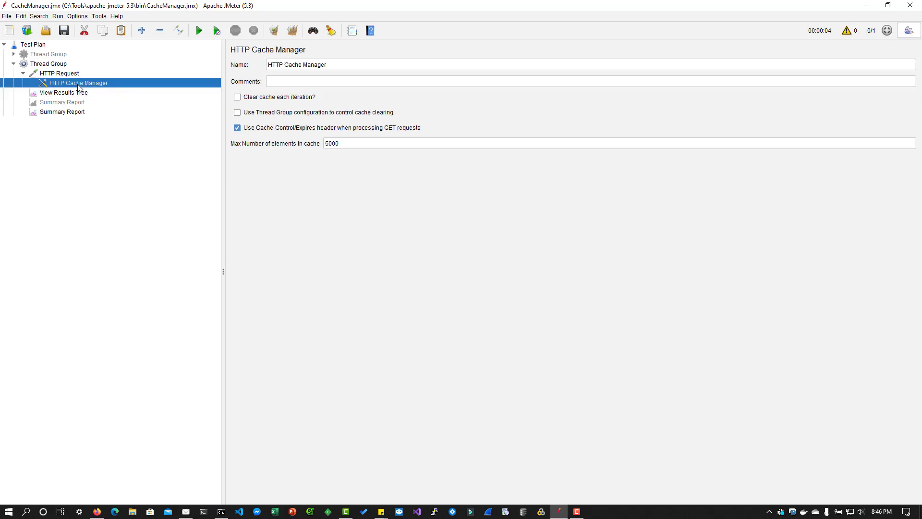
mouse_move(71, 117)
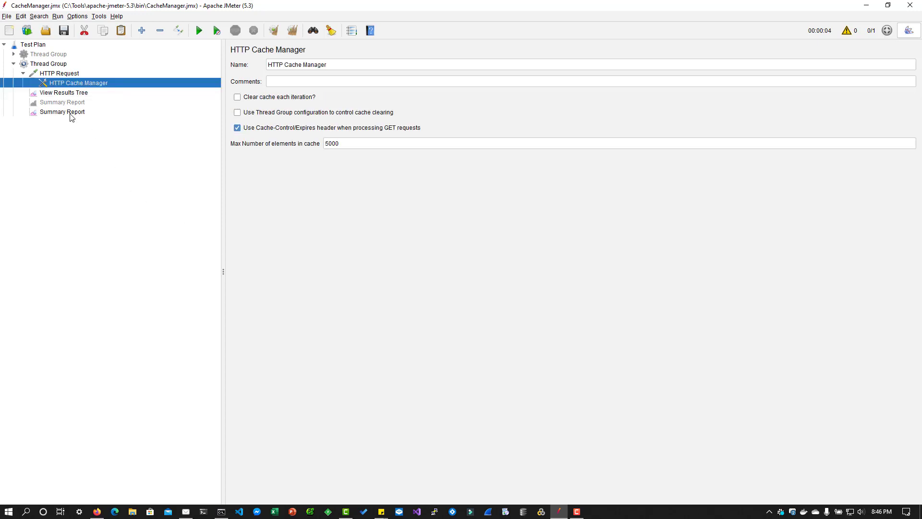
mouse_move(346, 192)
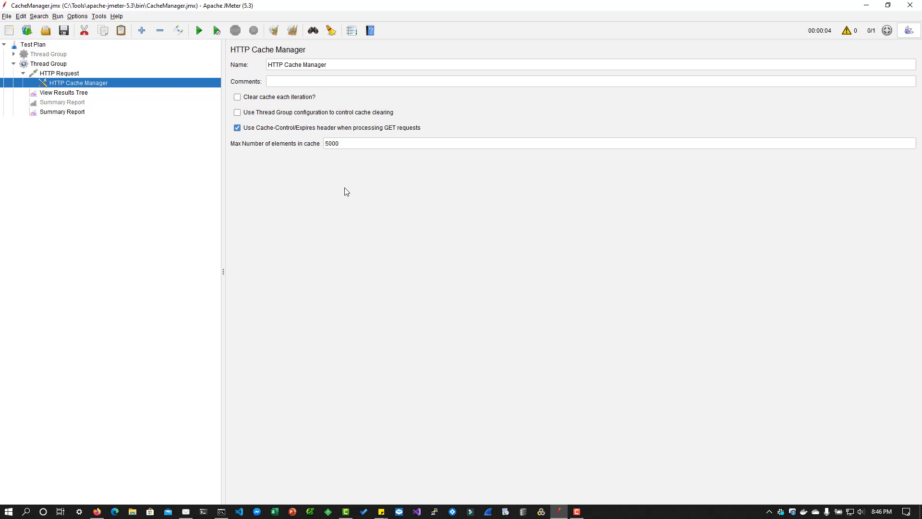
mouse_move(65, 116)
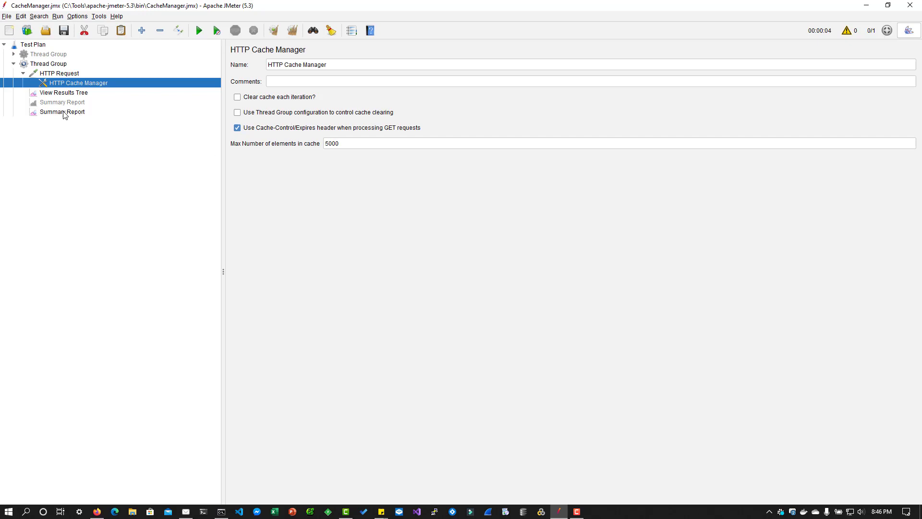
click(61, 112)
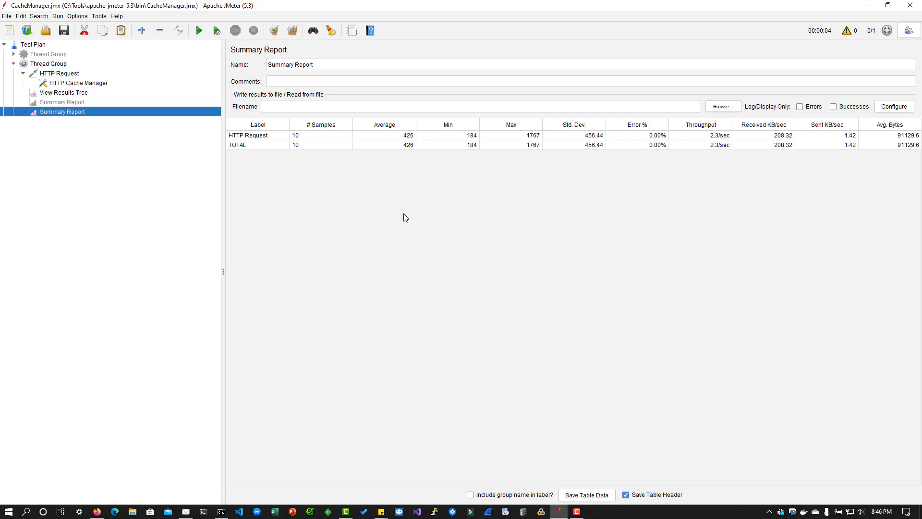
mouse_move(408, 145)
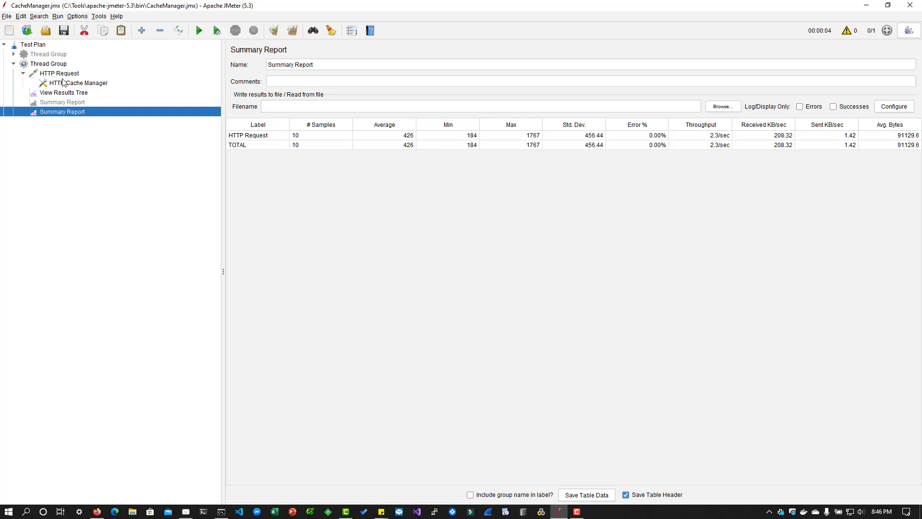
mouse_move(68, 97)
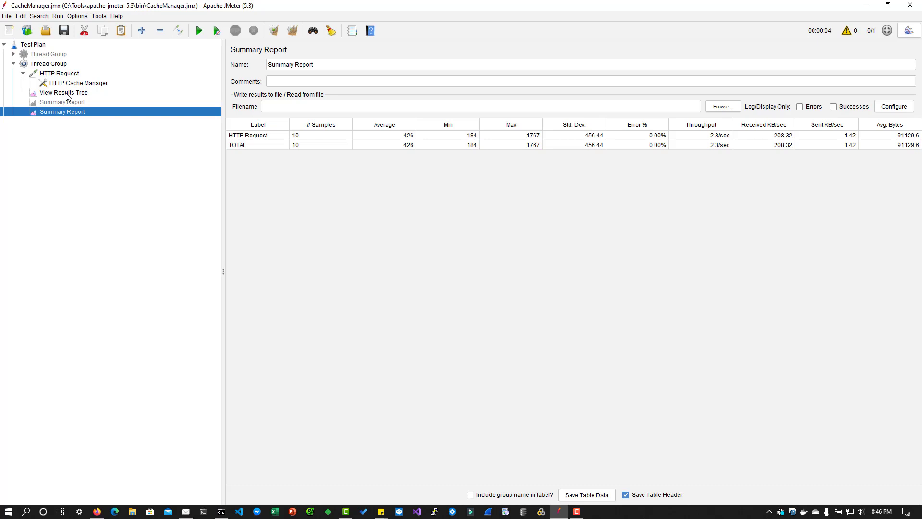
mouse_move(92, 194)
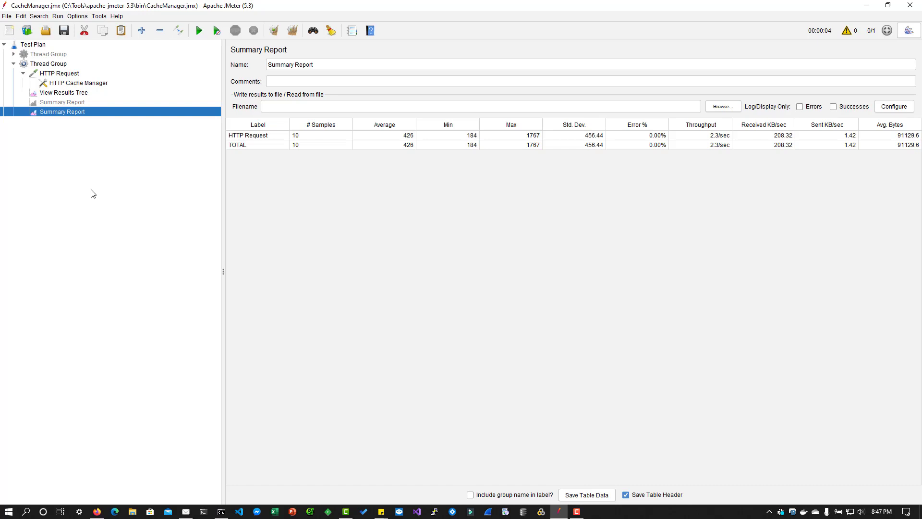
mouse_move(273, 270)
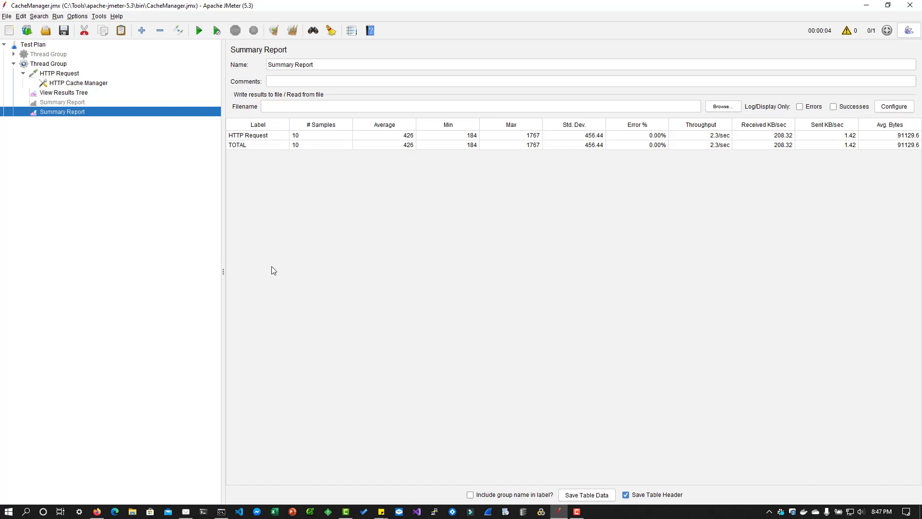
click(63, 92)
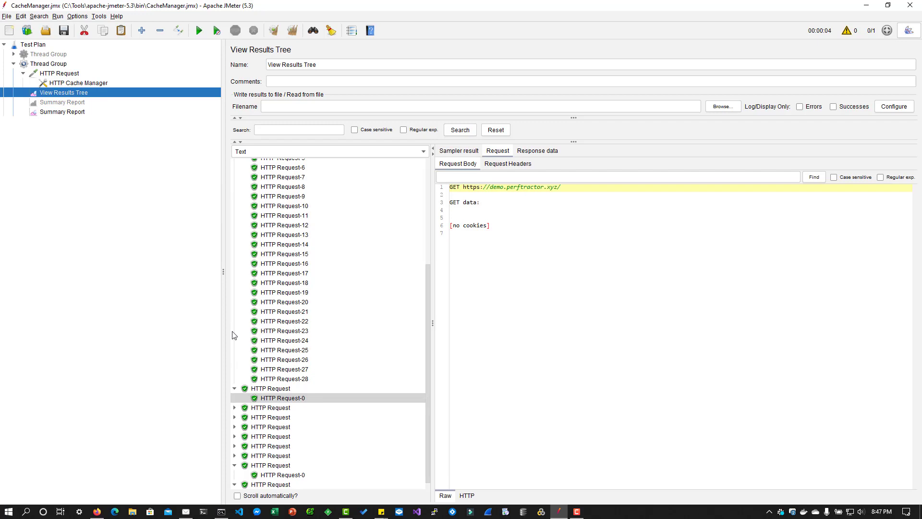
Check the cache manager, then view request headers of several sub-requests through HTTP Request-10
click(78, 82)
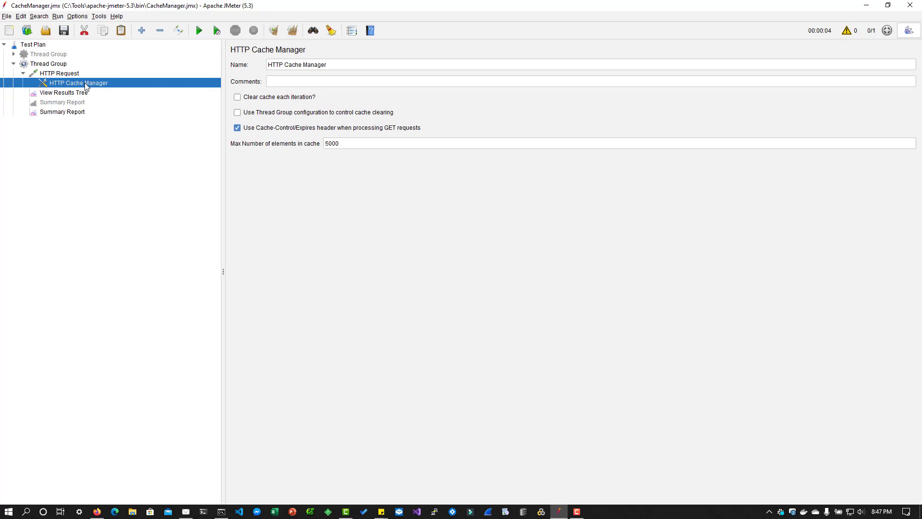
mouse_move(448, 401)
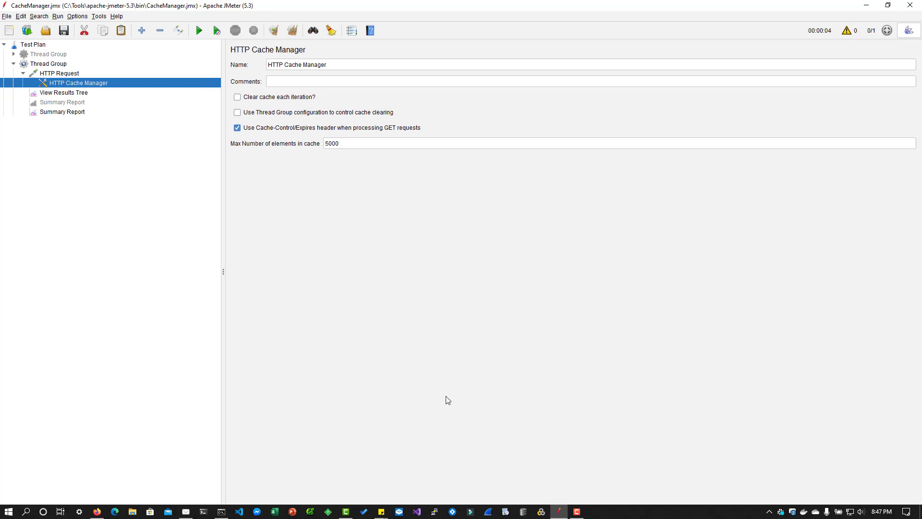
click(63, 92)
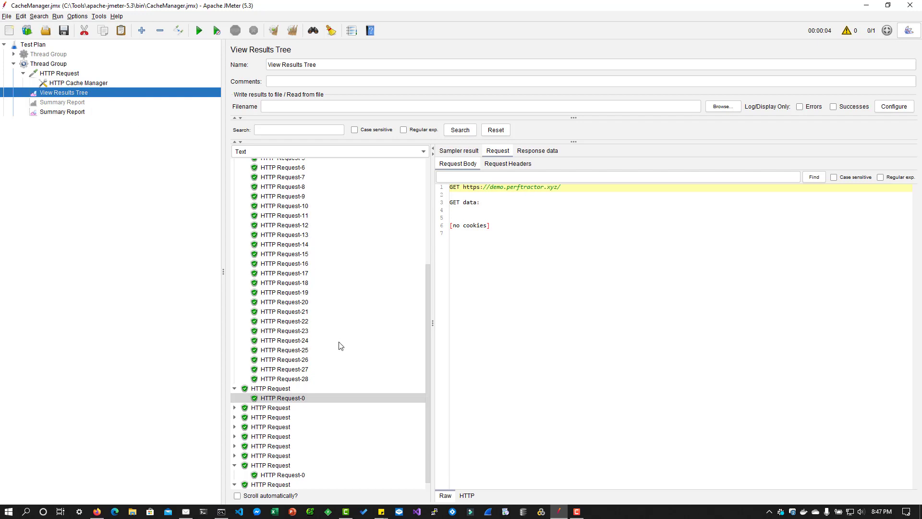
click(283, 249)
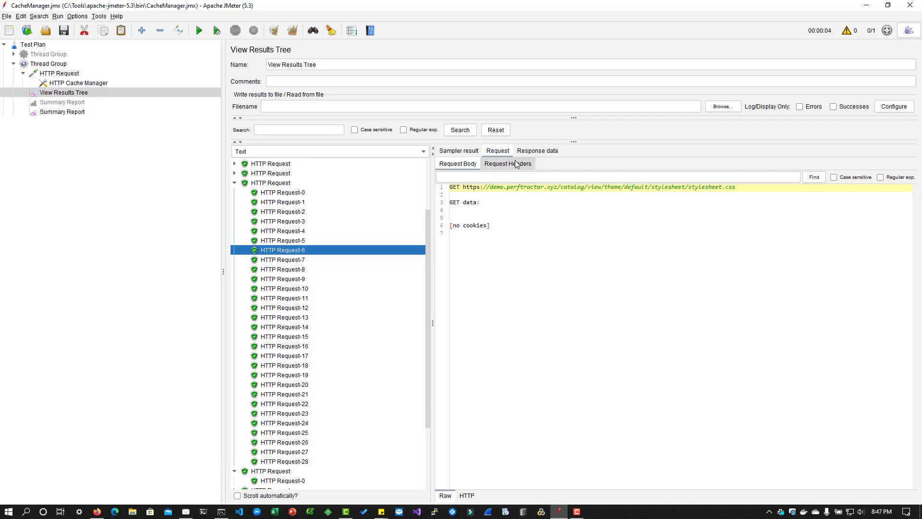
click(284, 259)
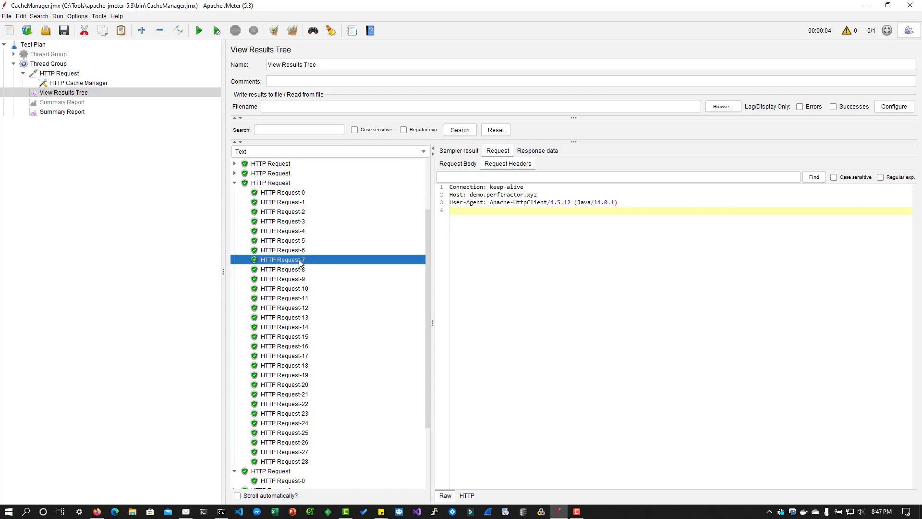
click(284, 269)
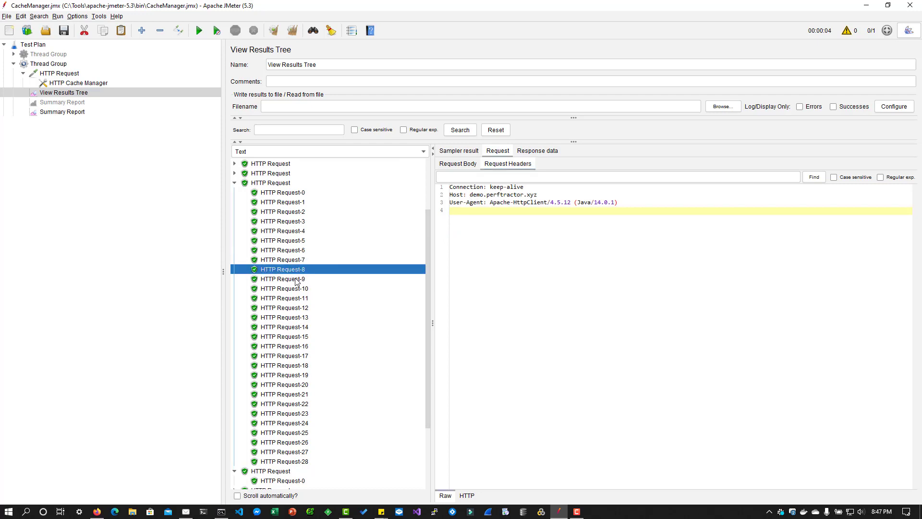
click(283, 278)
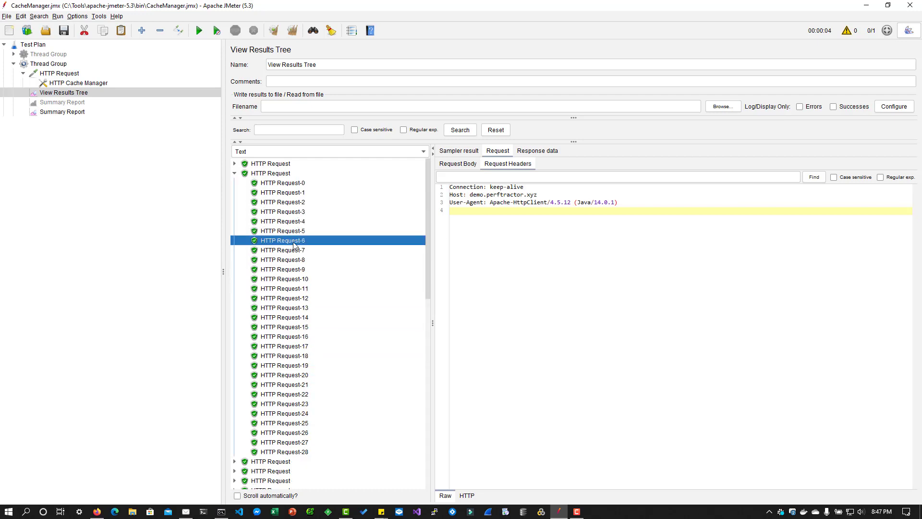
click(283, 278)
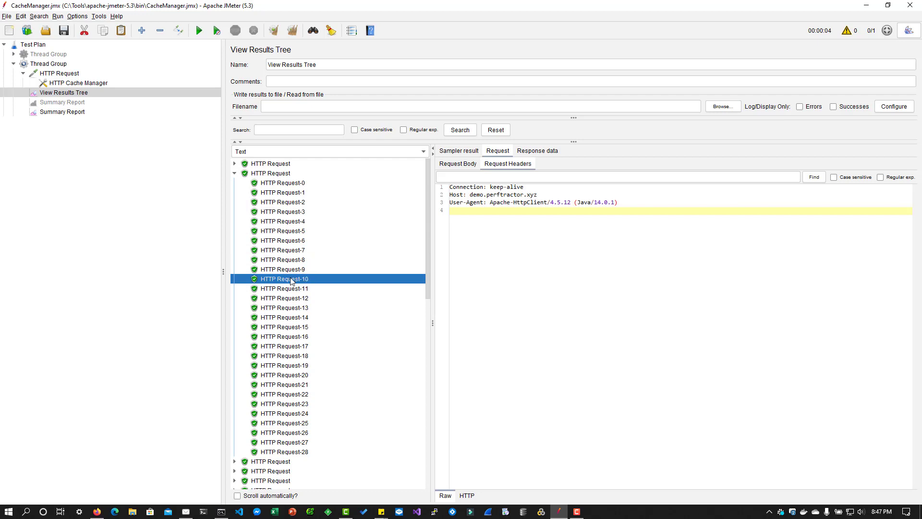
Show HTTP Request-11's response headers: PNG with public max-age 604800, Expires and ETag
click(536, 151)
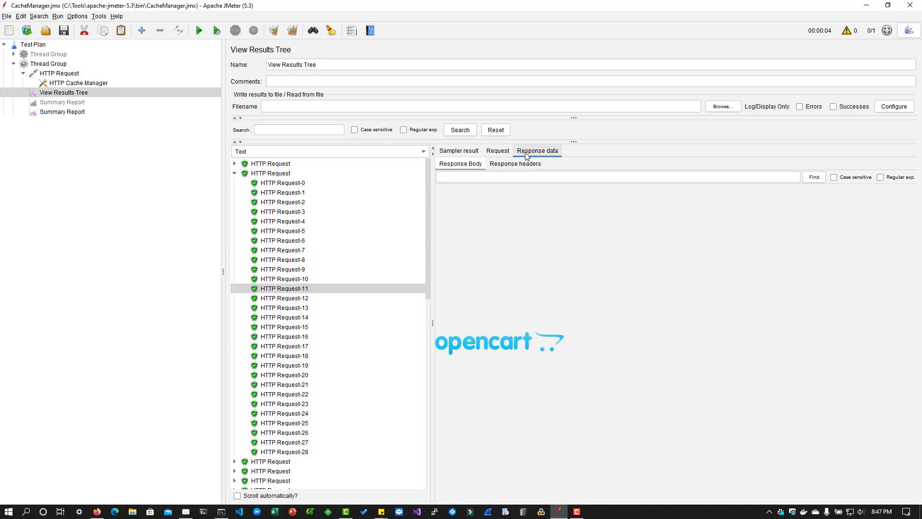
click(515, 163)
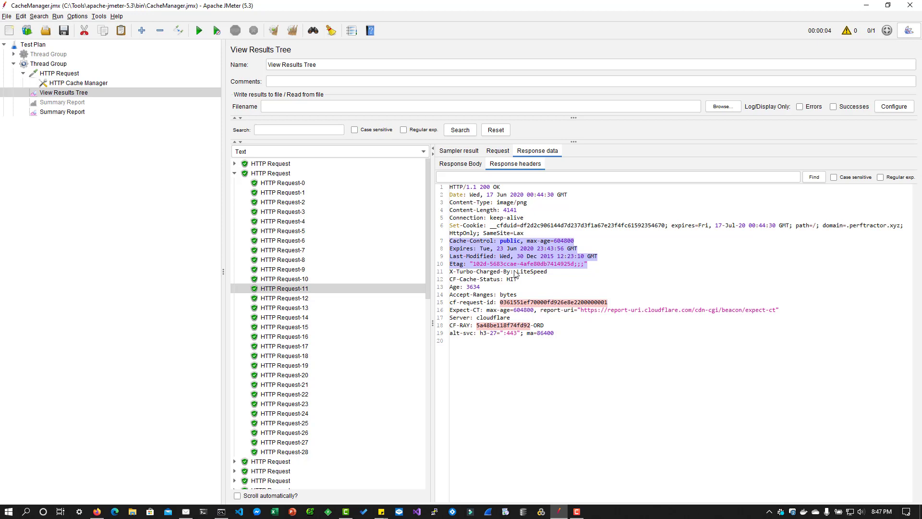
mouse_move(527, 287)
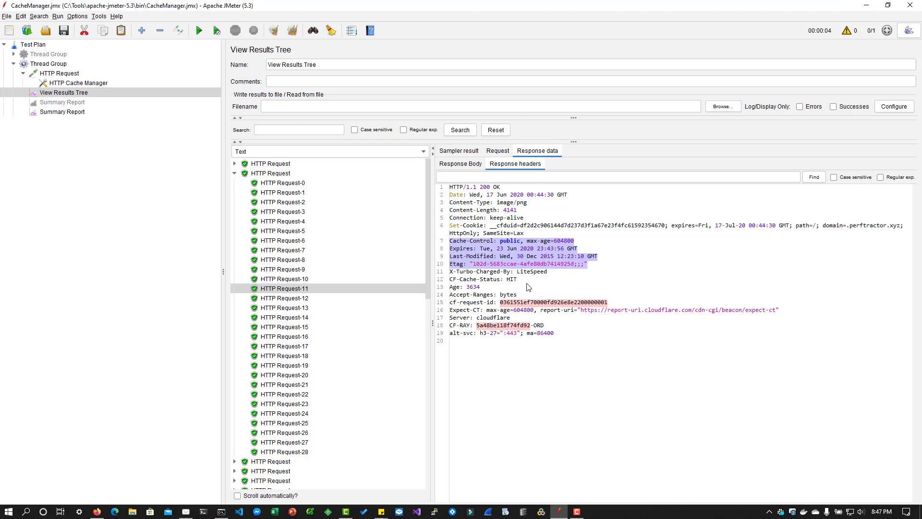
mouse_move(517, 317)
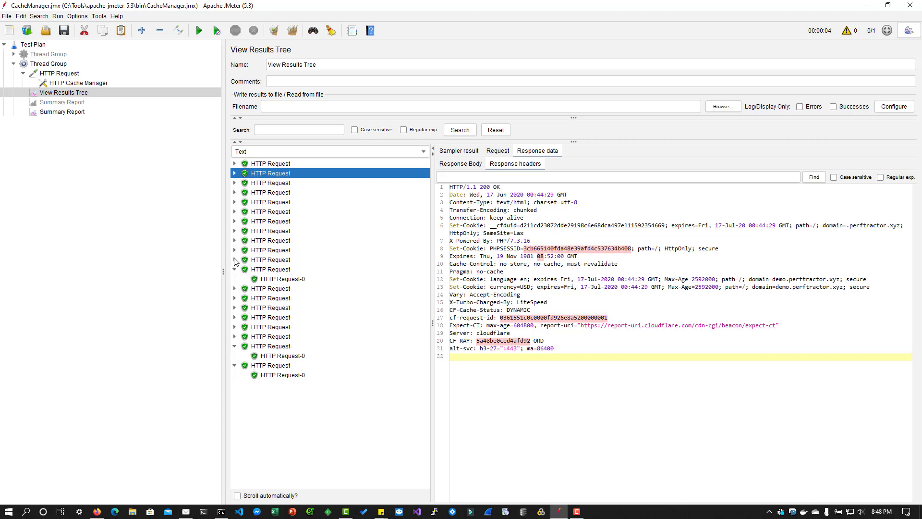
Display HTTP Cache Manager settings honouring Cache-Control/Expires with a 5000-element limit
click(78, 82)
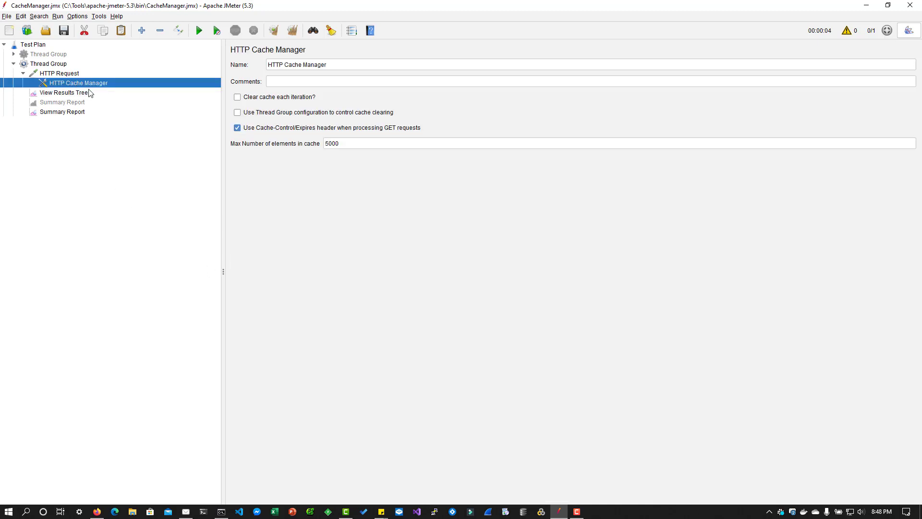
mouse_move(355, 189)
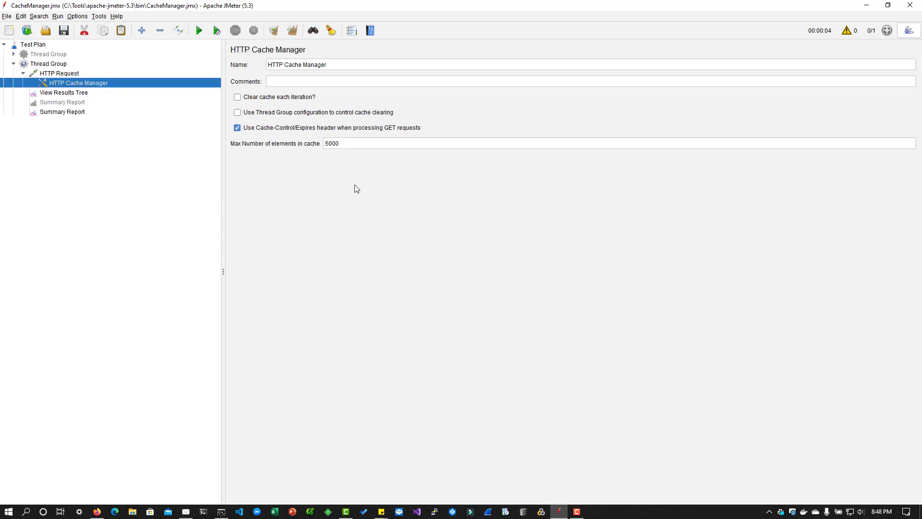
mouse_move(417, 261)
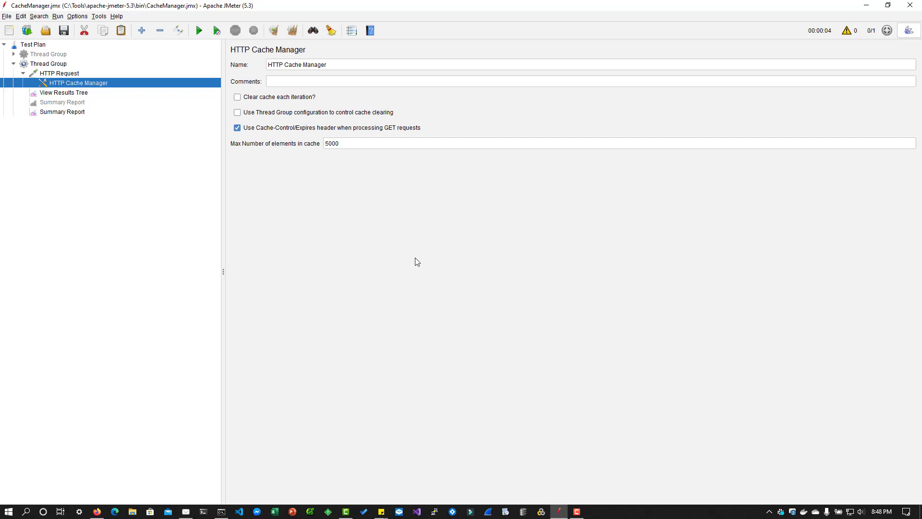